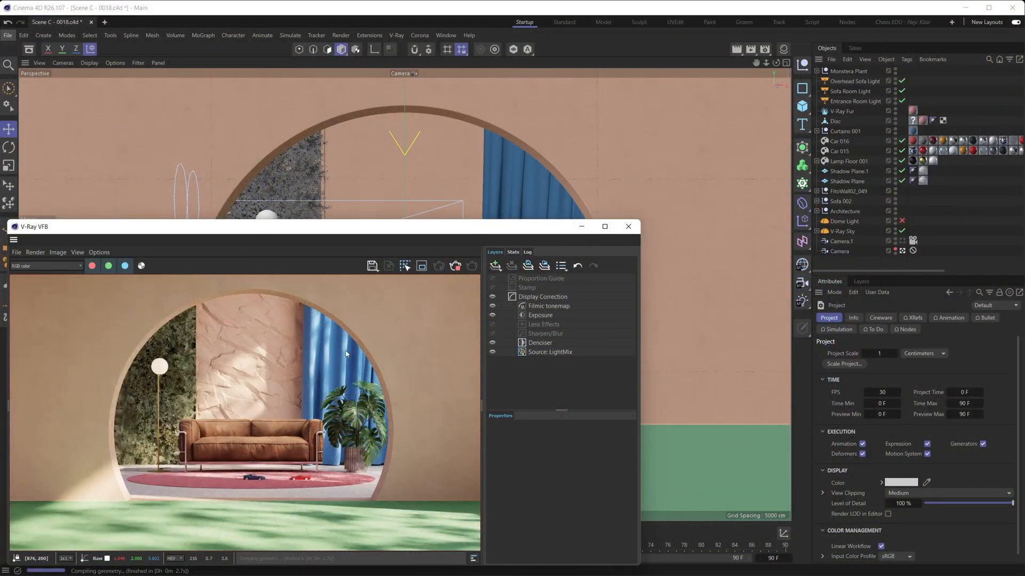
Expand the V-Ray menu in the main menu bar to reach its commands
{"action": "left_click", "coordinate": [396, 34]}
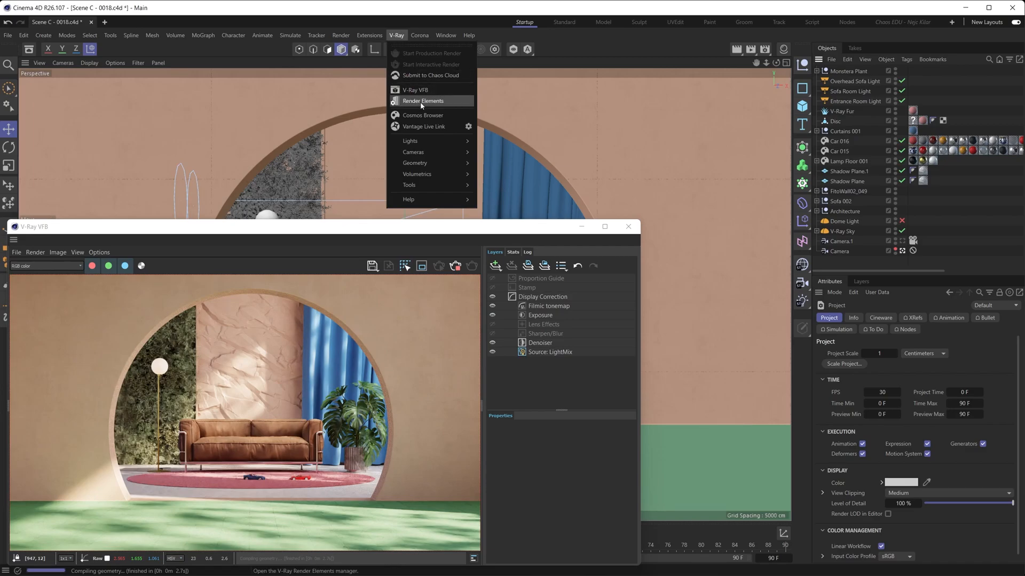
In V-Ray Render Elements, add a Cryptomatte element from the Matte group and show its properties
{"action": "left_click", "coordinate": [422, 101]}
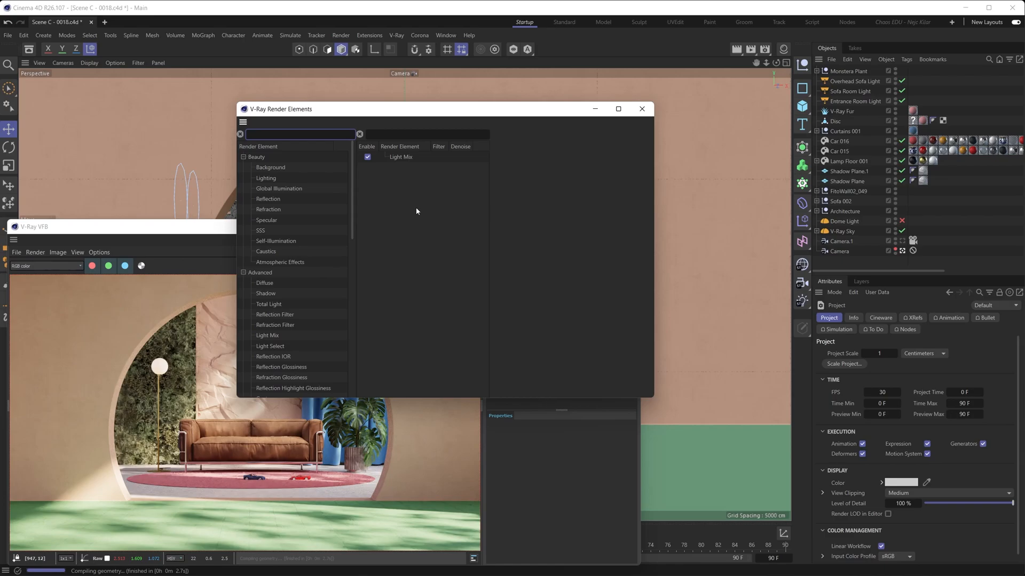
{"action": "mouse_move", "coordinate": [298, 203]}
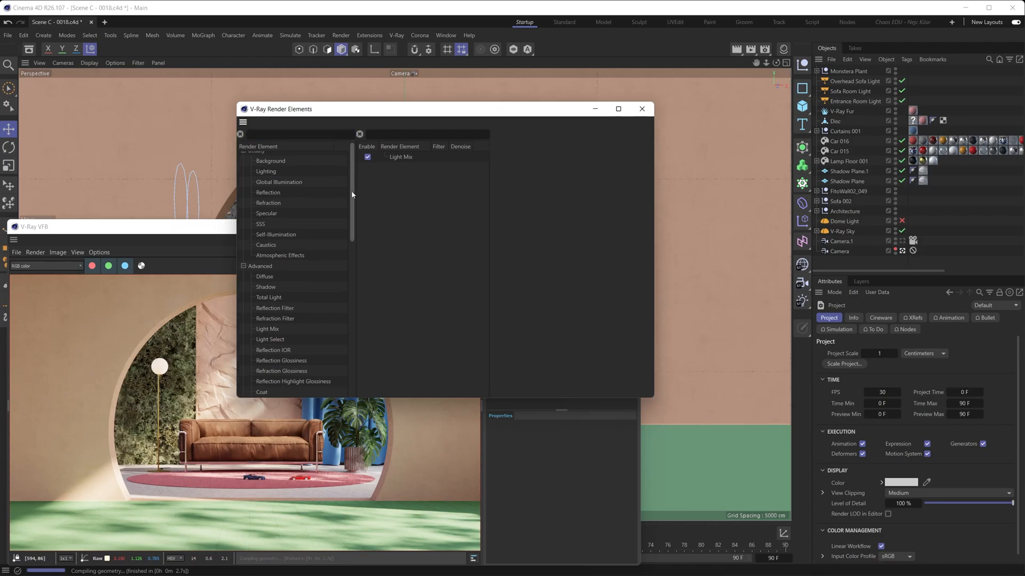
{"action": "scroll", "scroll_direction": "down", "scroll_amount": 3}
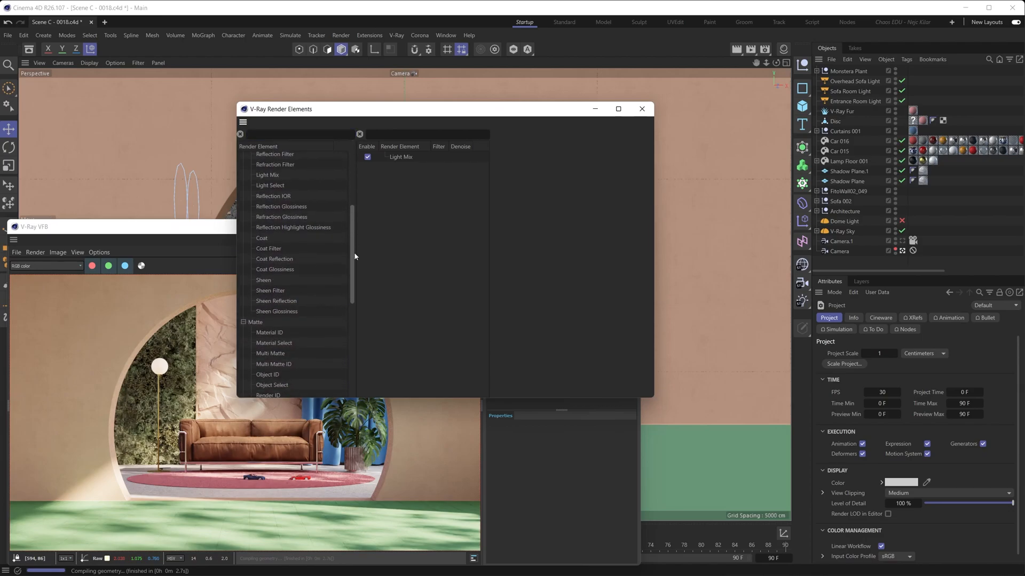
{"action": "scroll", "scroll_direction": "down", "scroll_amount": 3}
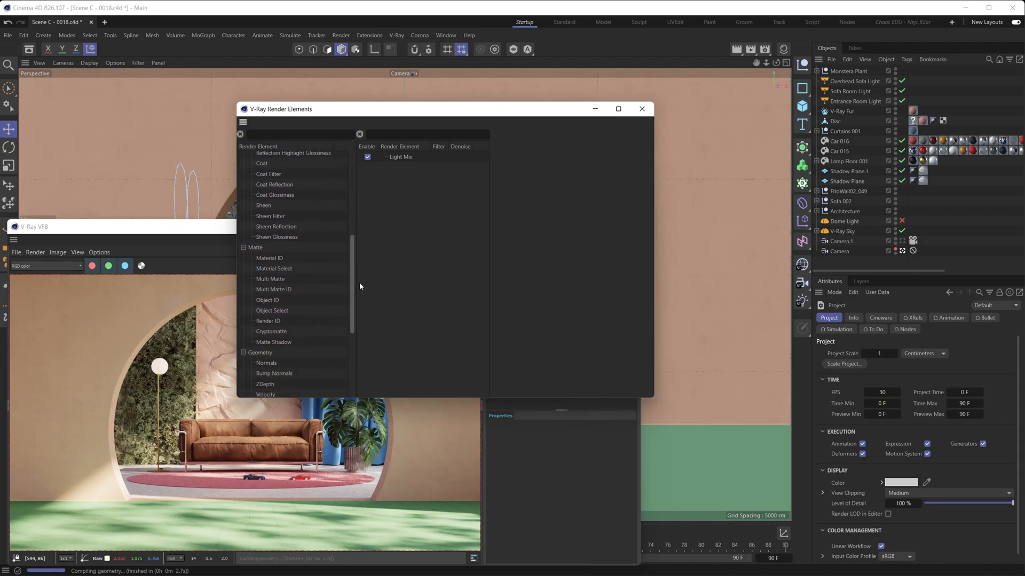
{"action": "scroll", "scroll_direction": "down", "scroll_amount": 3}
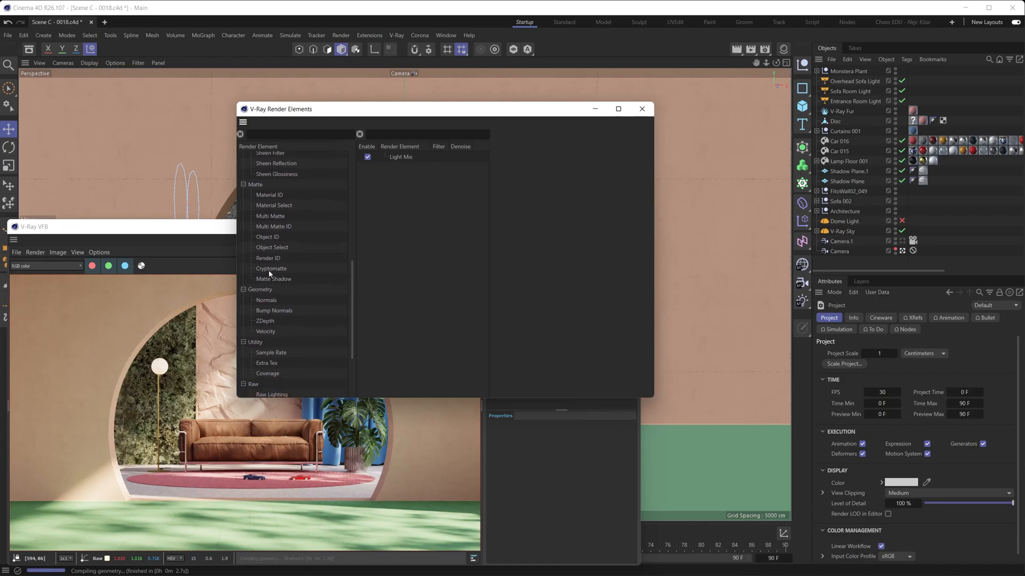
{"action": "mouse_move", "coordinate": [414, 236]}
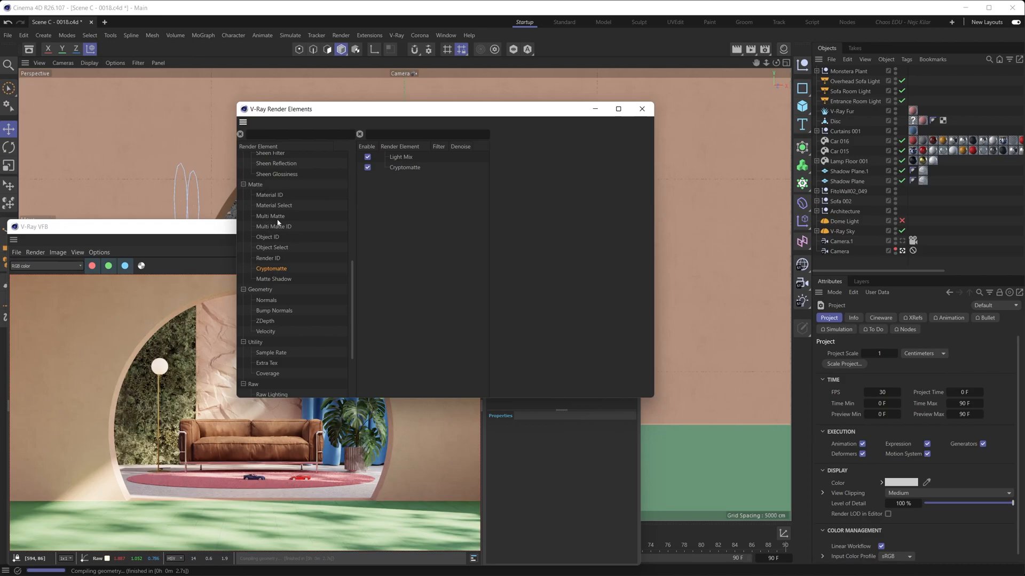
{"action": "left_click", "coordinate": [243, 185]}
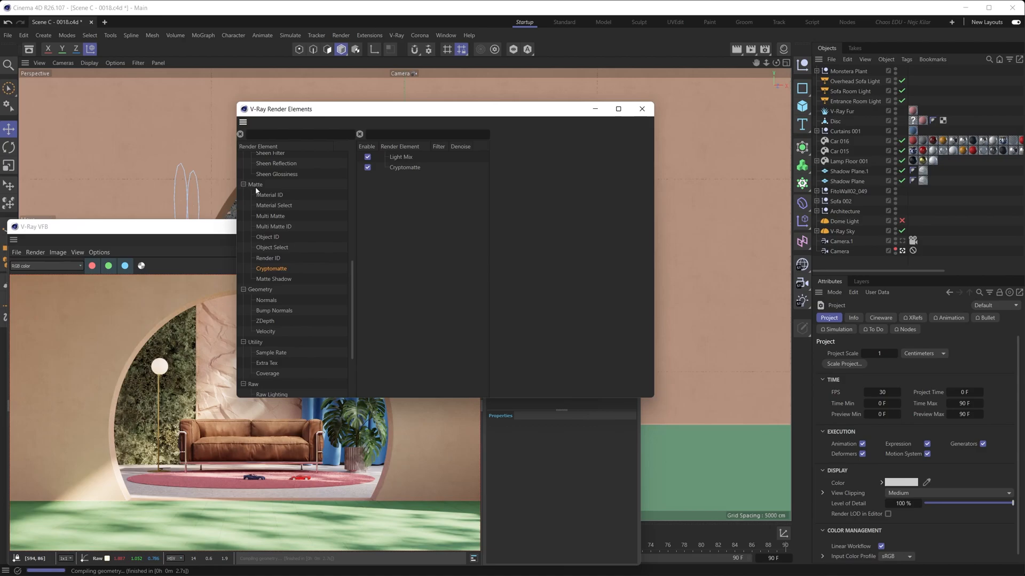
{"action": "mouse_move", "coordinate": [389, 199]}
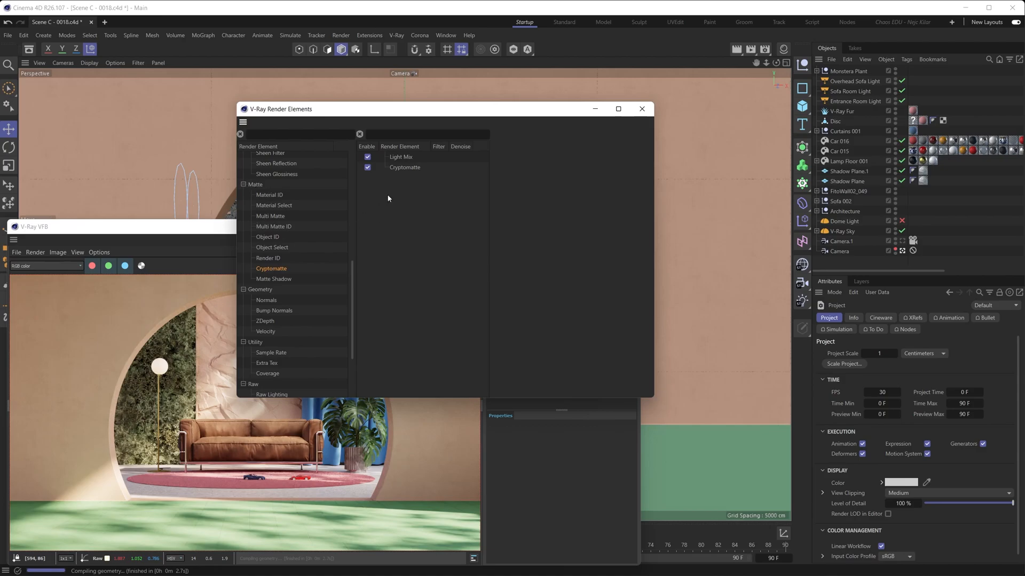
{"action": "mouse_move", "coordinate": [395, 171]}
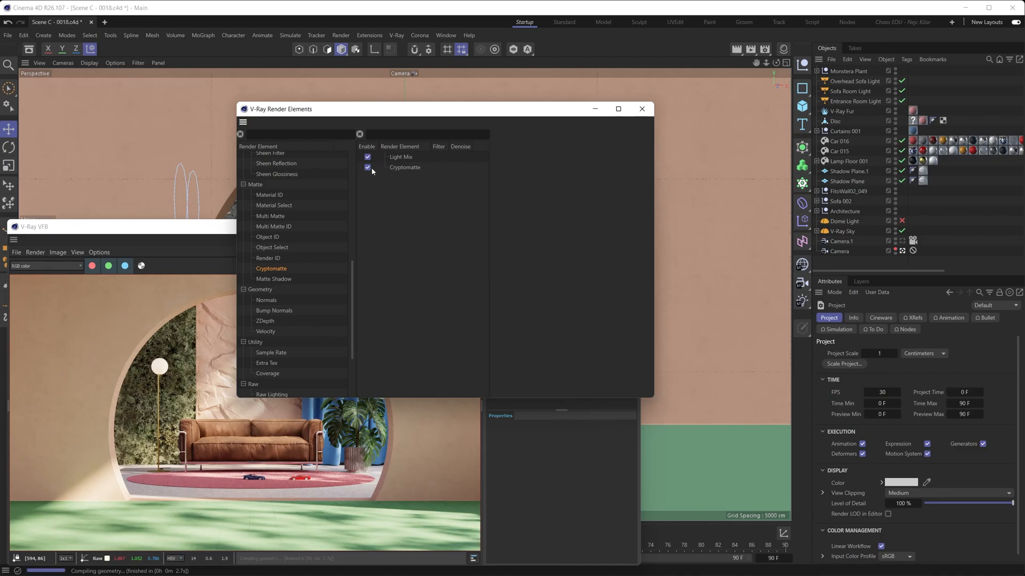
{"action": "left_click", "coordinate": [405, 168]}
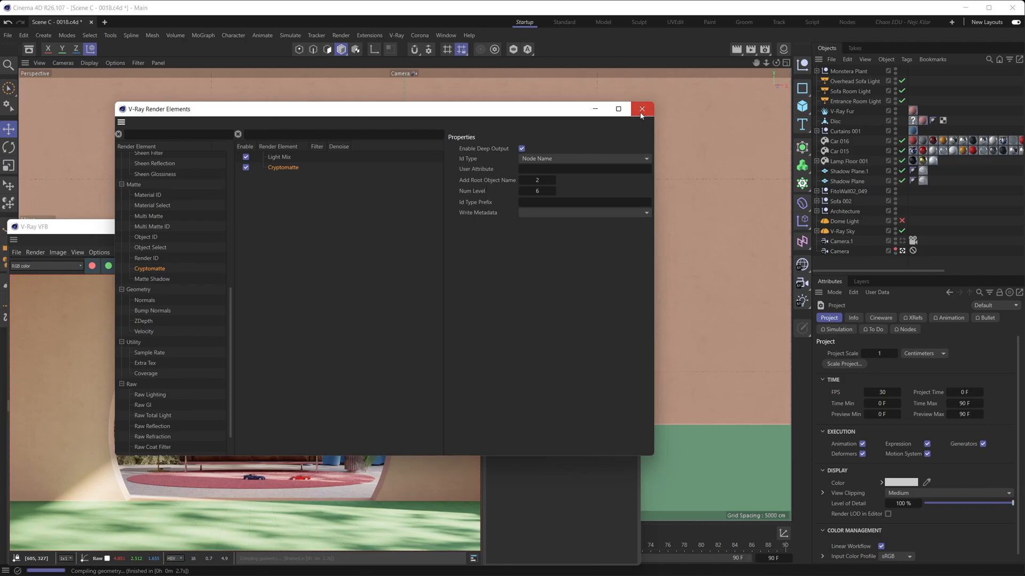
Close Render Elements and re-render the scene in the VFB with Cryptomatte included
{"action": "left_click", "coordinate": [640, 109]}
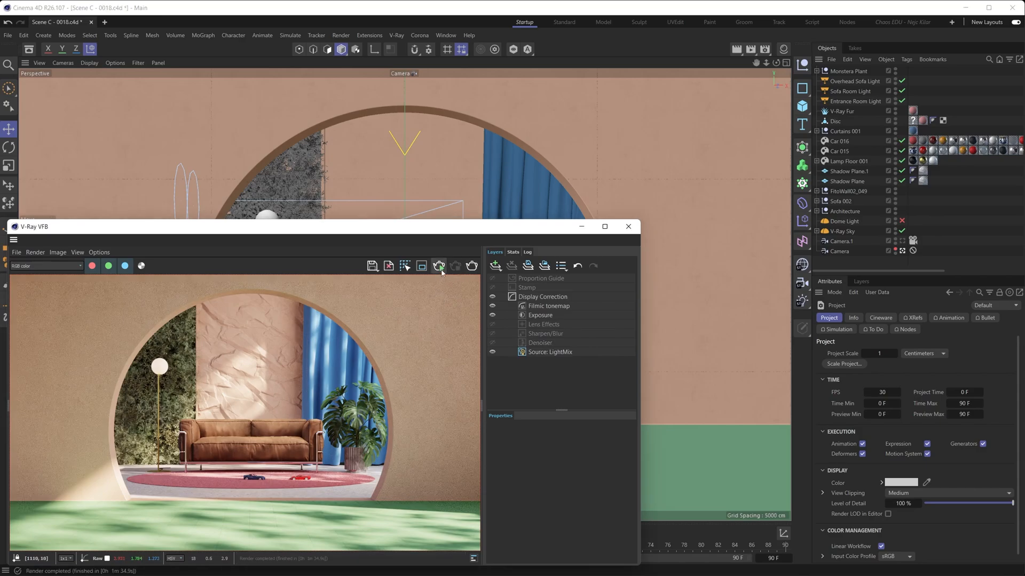
{"action": "left_click", "coordinate": [439, 265]}
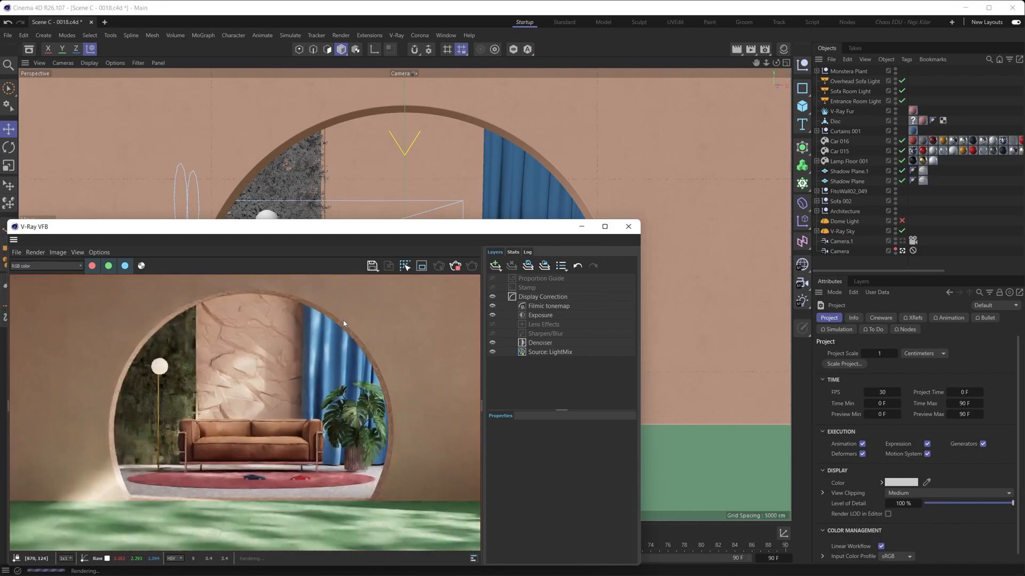
{"action": "mouse_move", "coordinate": [108, 286]}
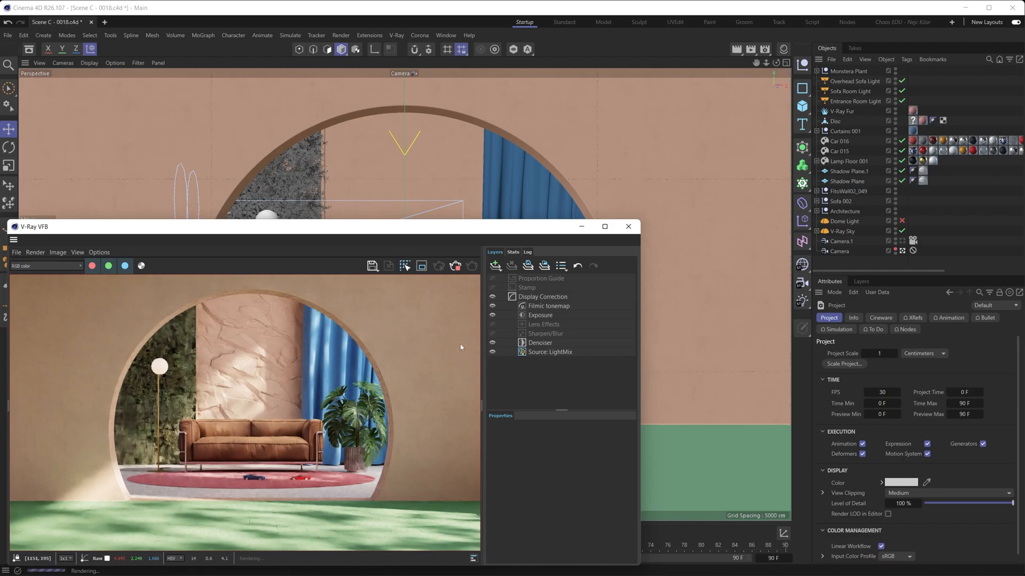
{"action": "left_click", "coordinate": [495, 266]}
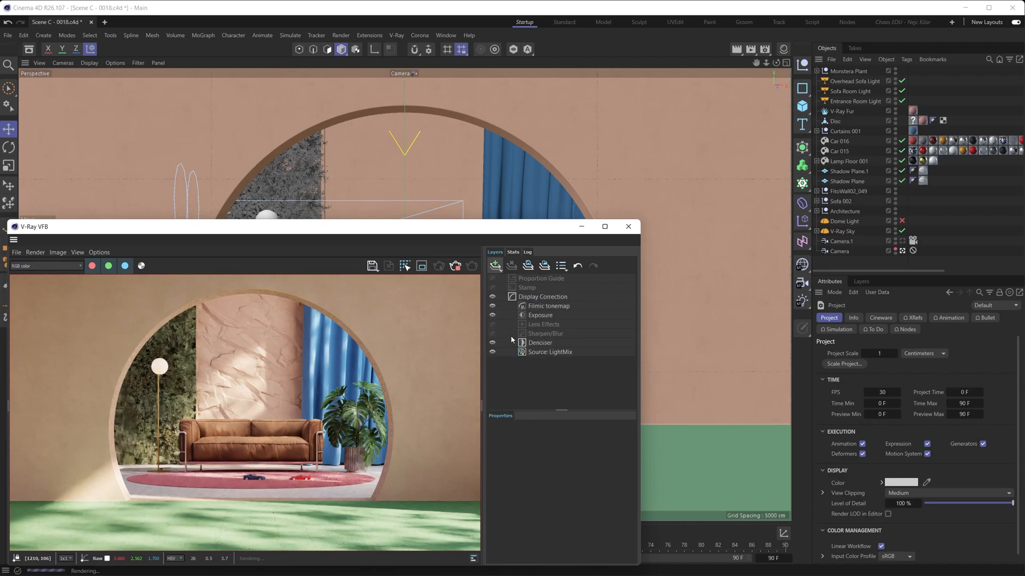
Add a Hue/Saturation layer in the VFB and raise its hue and saturation
{"action": "left_click", "coordinate": [495, 266]}
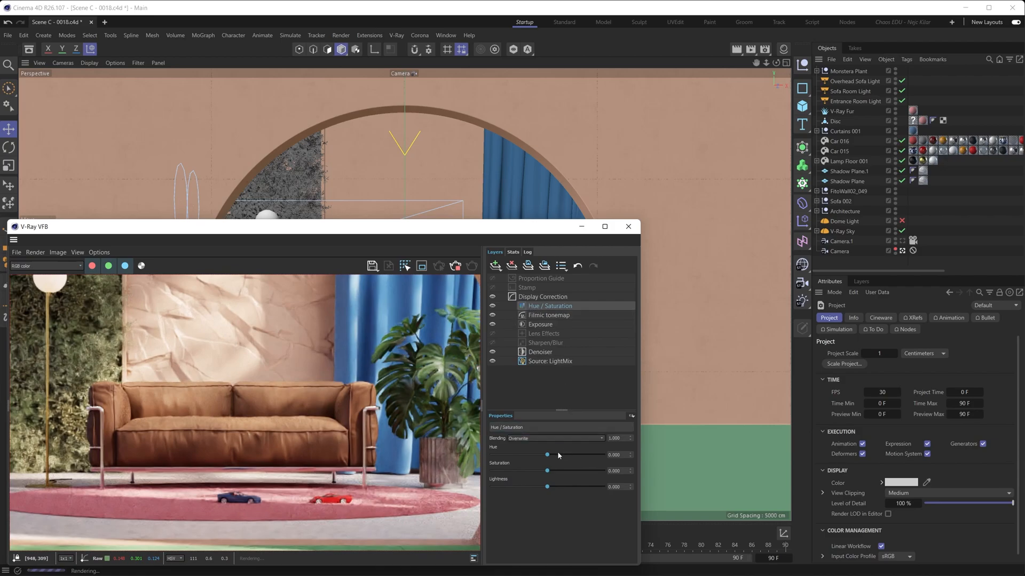
{"action": "left_click_drag", "start_coordinate": [548, 470], "coordinate": [555, 471]}
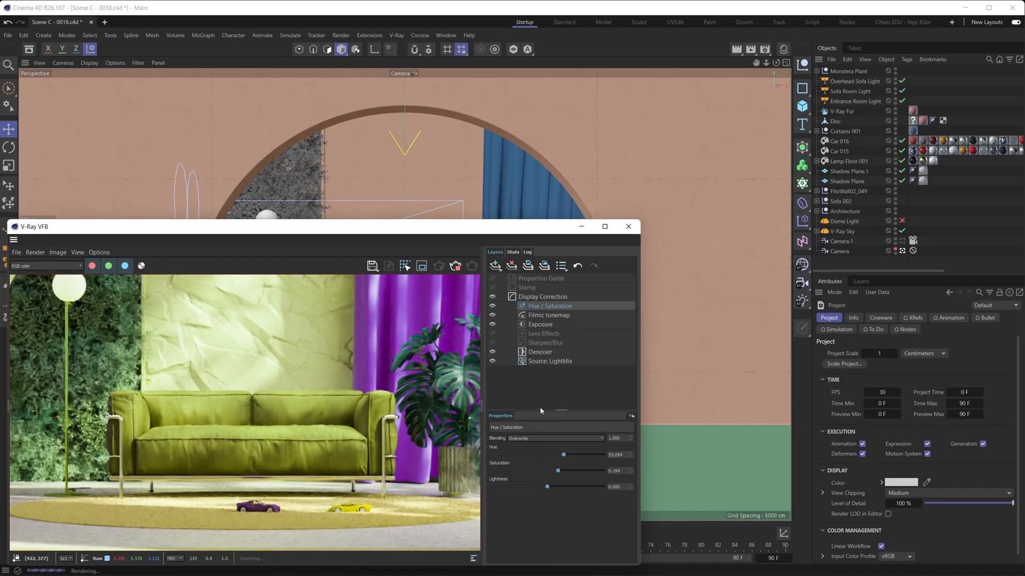
{"action": "mouse_move", "coordinate": [298, 410]}
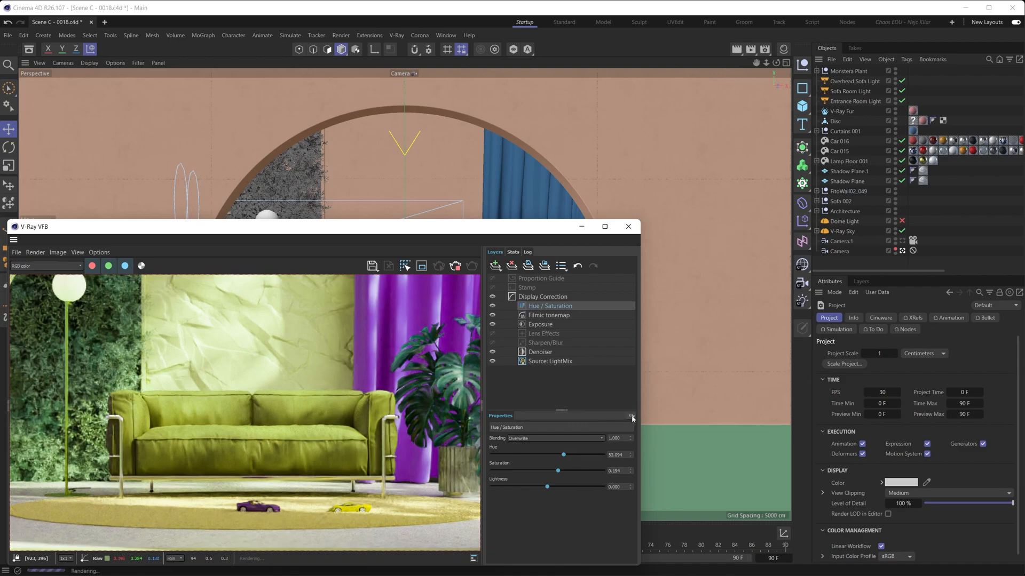
Attach a Cryptomatte mask to the Hue/Saturation layer
{"action": "left_click", "coordinate": [631, 418]}
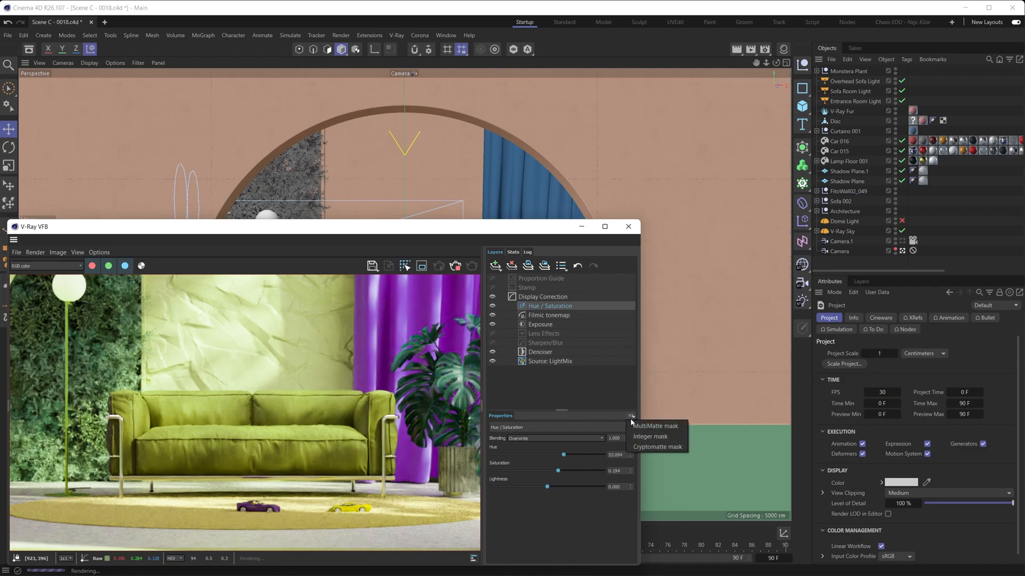
{"action": "mouse_move", "coordinate": [654, 426]}
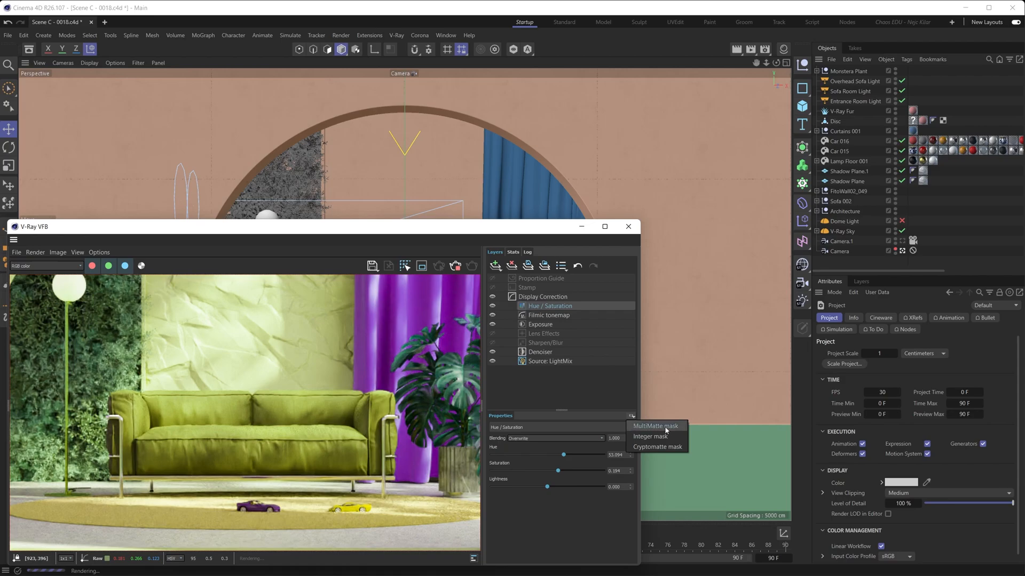
{"action": "mouse_move", "coordinate": [657, 447]}
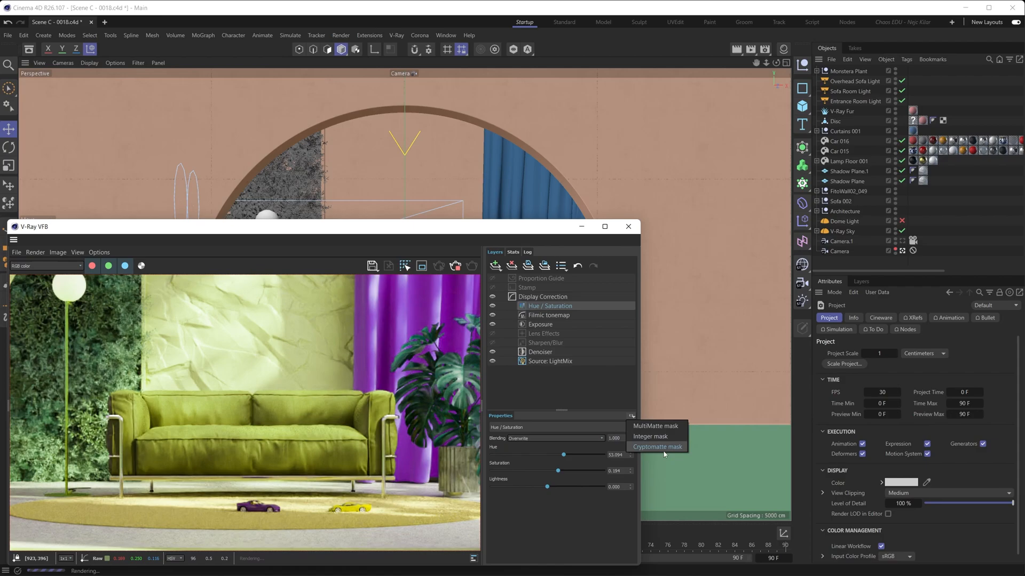
{"action": "mouse_move", "coordinate": [648, 453]}
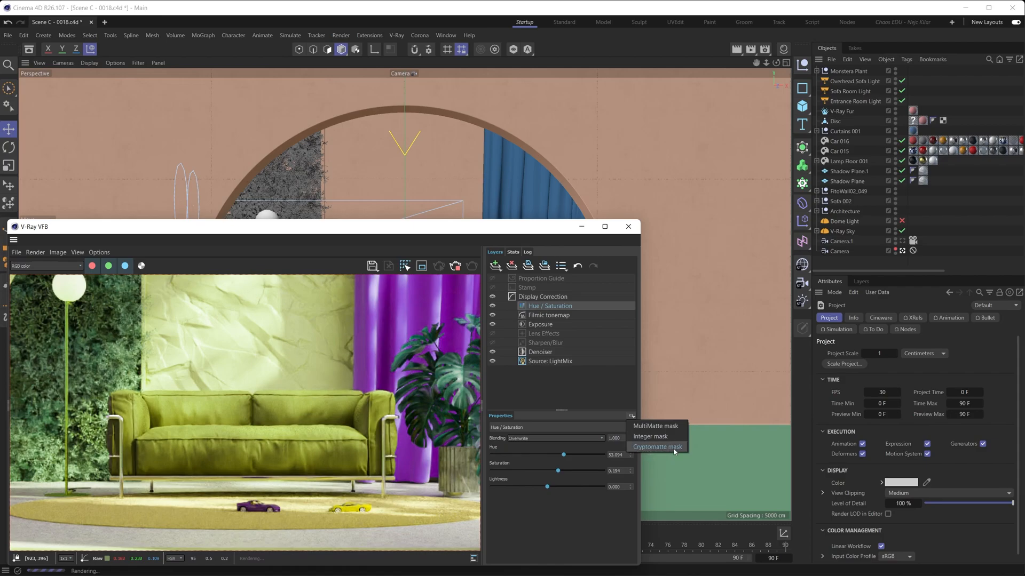
{"action": "left_click", "coordinate": [656, 446]}
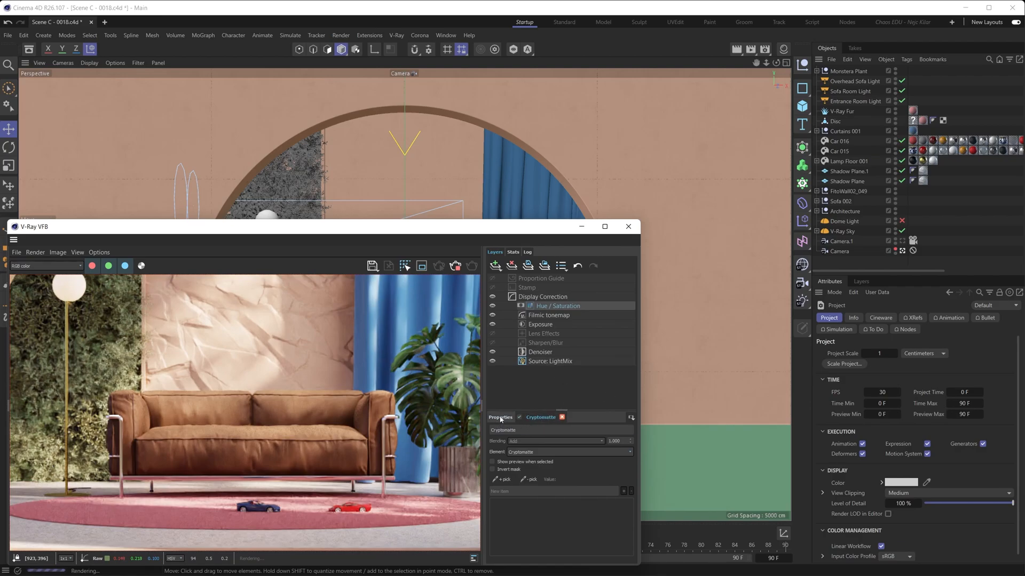
Pick the sofa seat into the Cryptomatte mask and reset the correction's hue to 0
{"action": "left_click", "coordinate": [499, 418]}
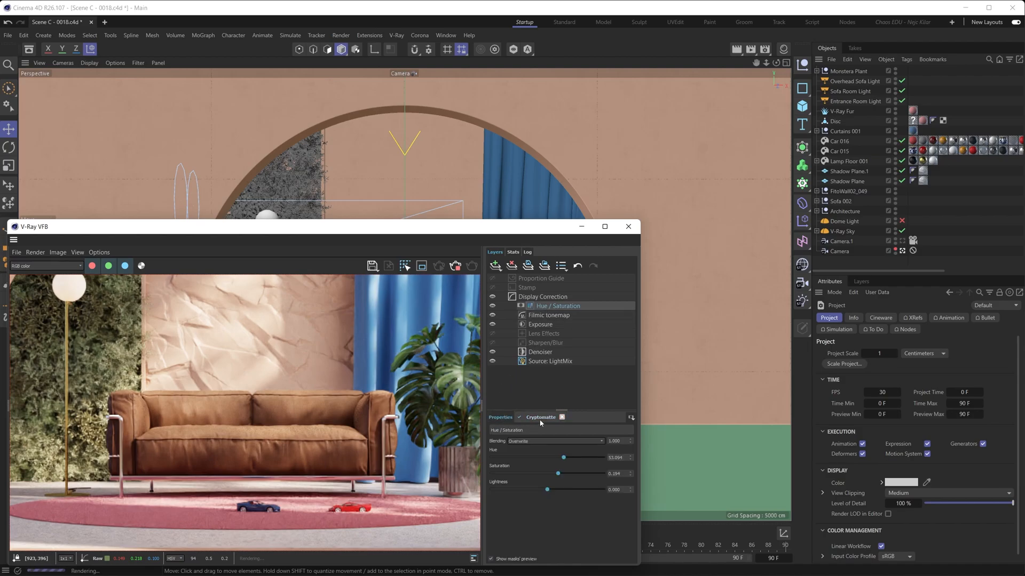
{"action": "left_click", "coordinate": [540, 417]}
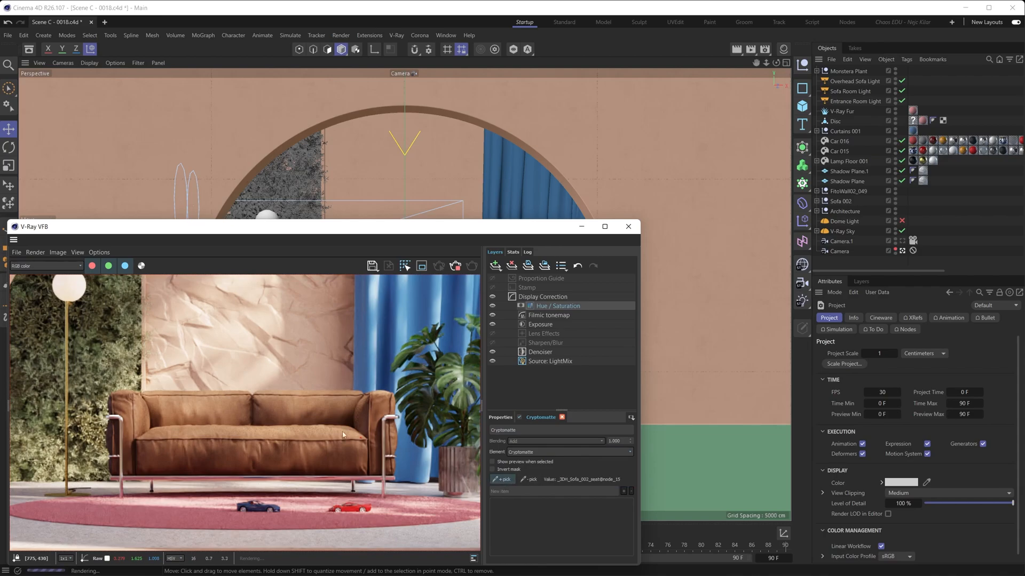
{"action": "left_click", "coordinate": [503, 483]}
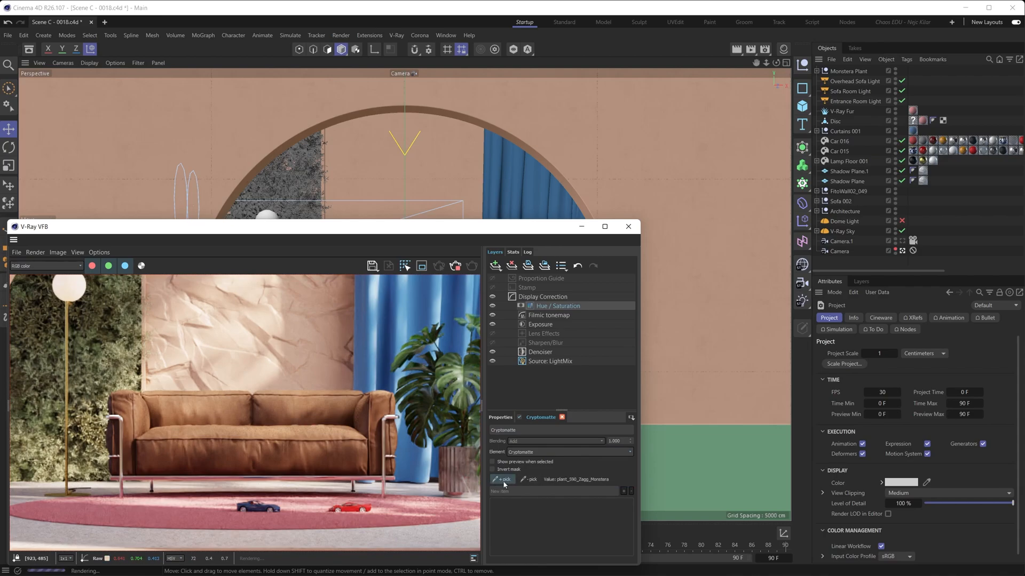
{"action": "left_click", "coordinate": [234, 425]}
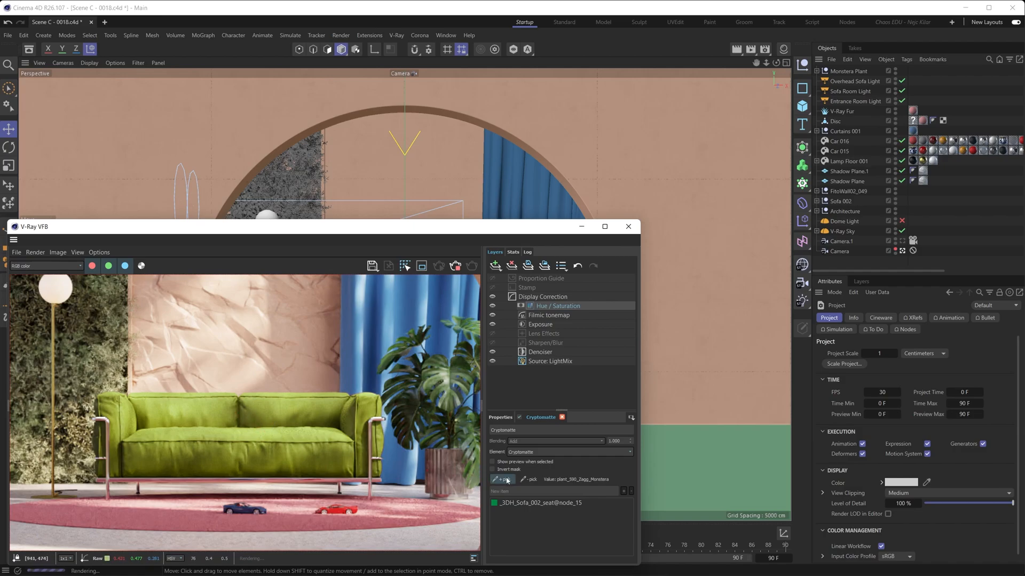
{"action": "left_click", "coordinate": [503, 479]}
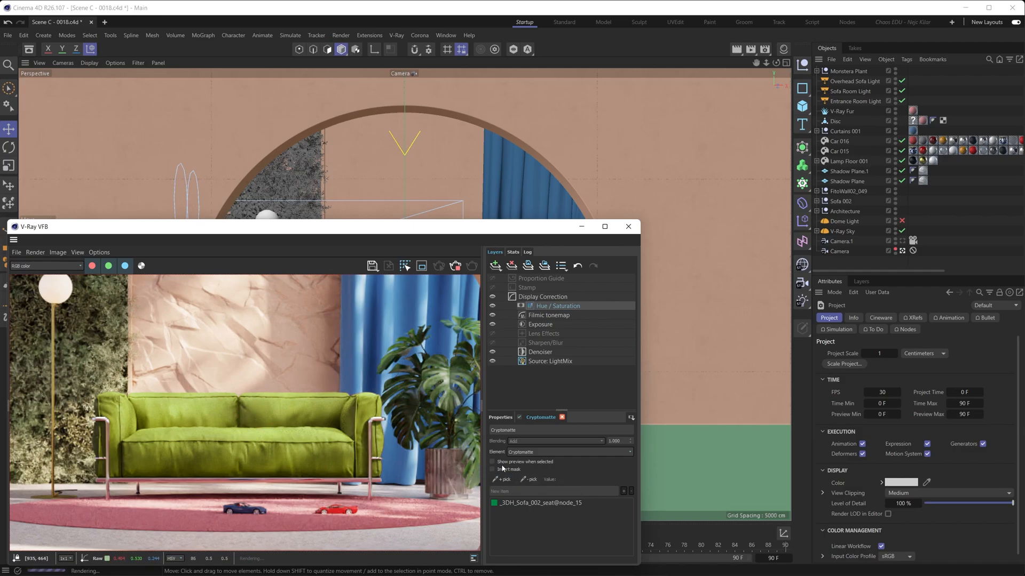
{"action": "left_click", "coordinate": [492, 462]}
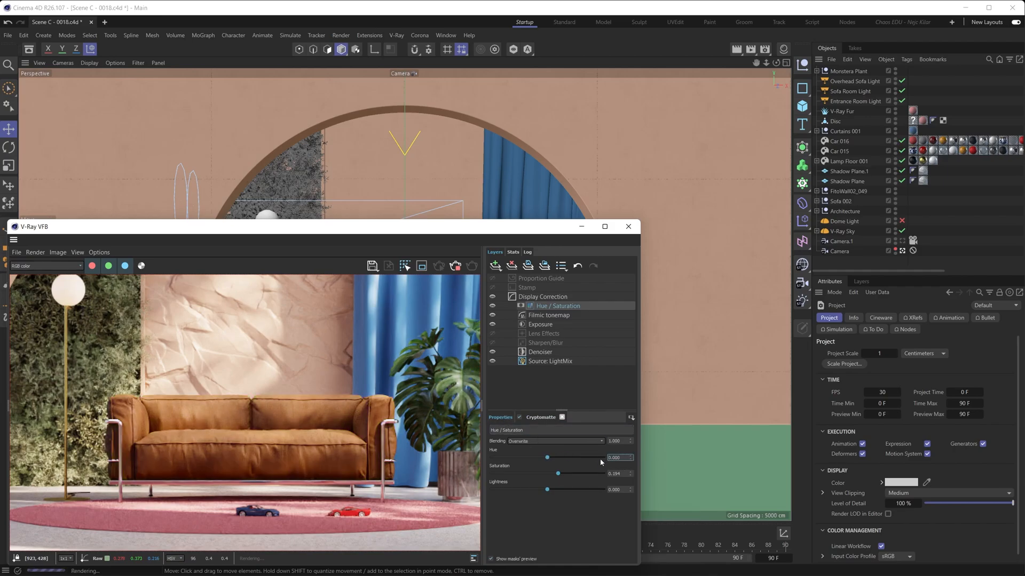
Set the sofa's Saturation to 0.100, then add a Color Balance layer above it
{"action": "left_click_drag", "start_coordinate": [557, 473], "coordinate": [548, 473]}
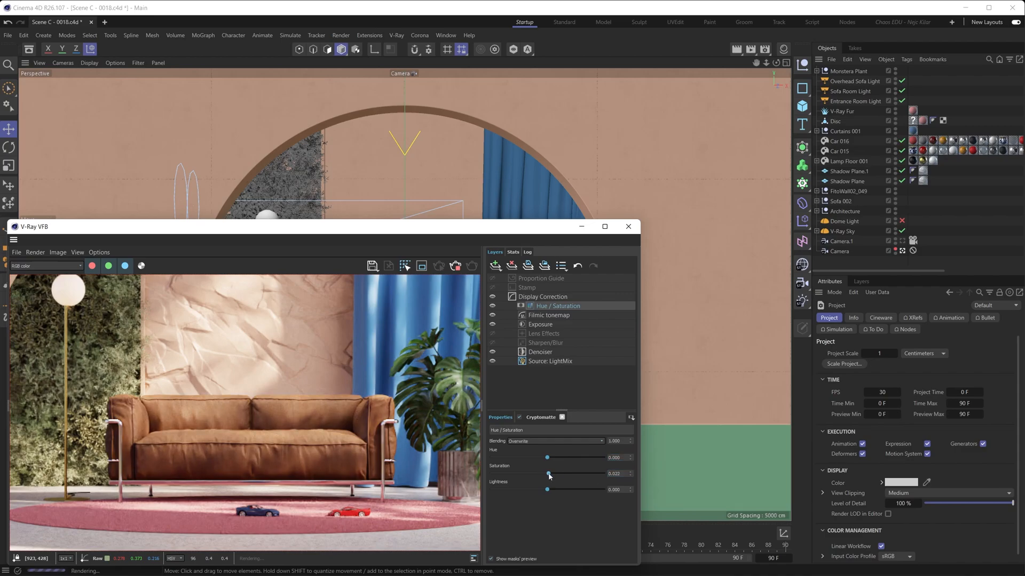
{"action": "left_click_drag", "start_coordinate": [548, 472], "coordinate": [573, 473]}
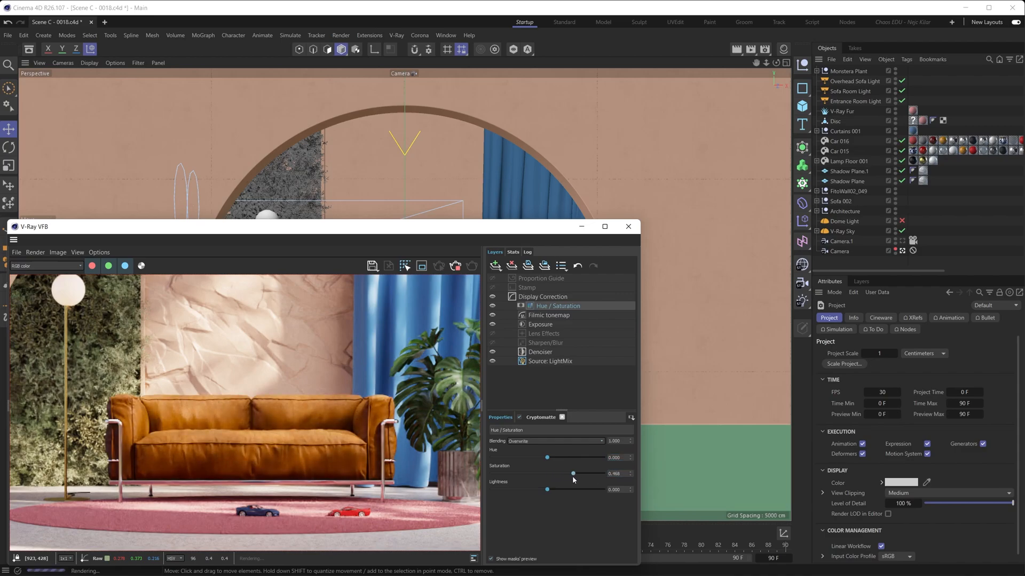
{"action": "left_click_drag", "start_coordinate": [573, 473], "coordinate": [546, 473]}
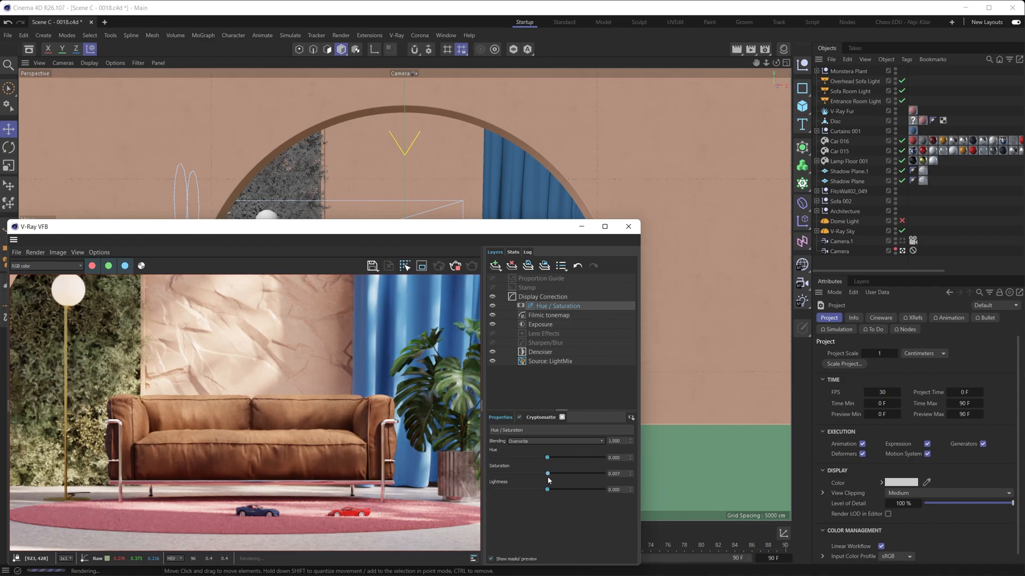
{"action": "left_click_drag", "start_coordinate": [547, 472], "coordinate": [560, 473]}
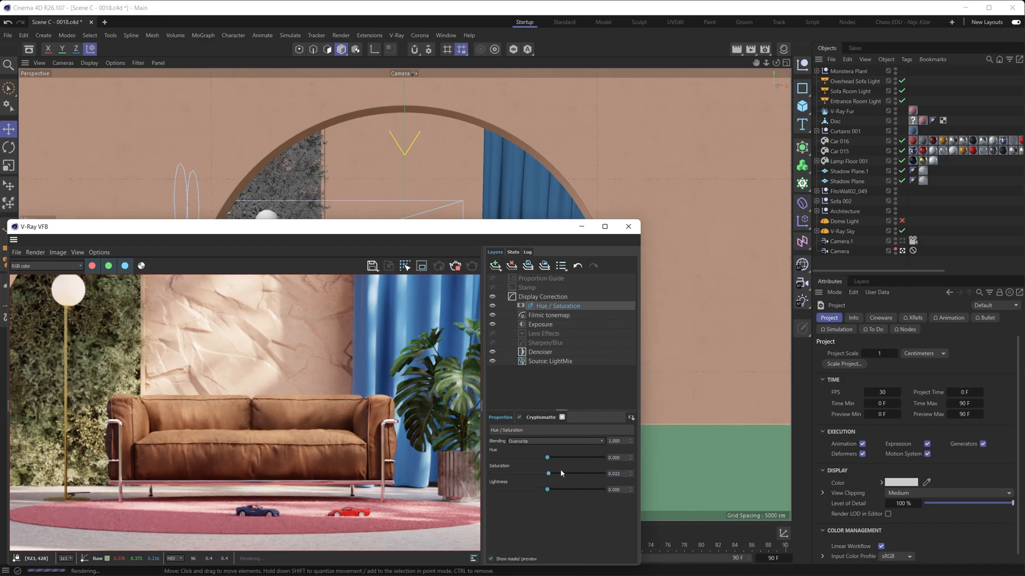
{"action": "left_click_drag", "start_coordinate": [547, 473], "coordinate": [553, 473]}
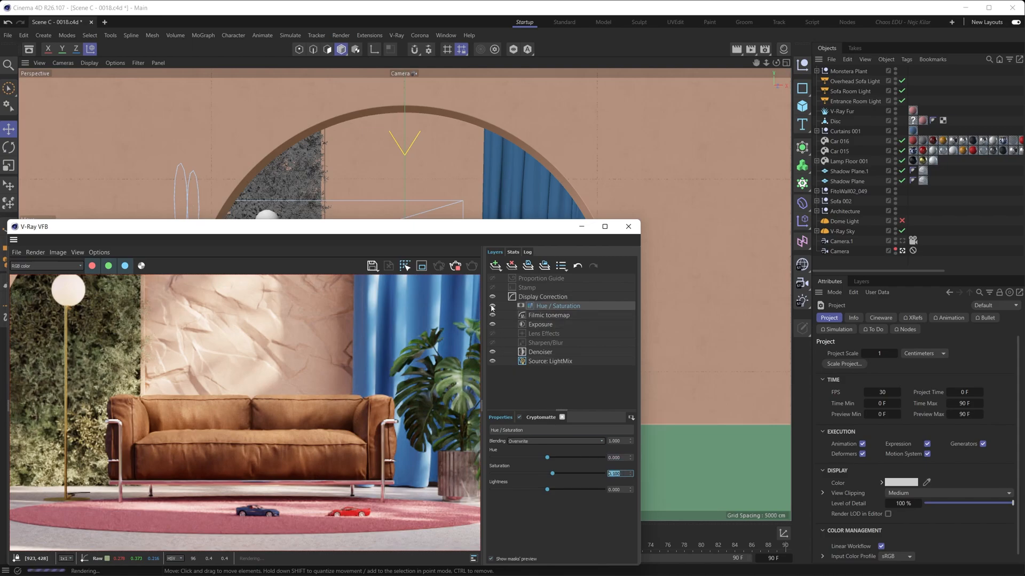
{"action": "type", "text": "0.100"}
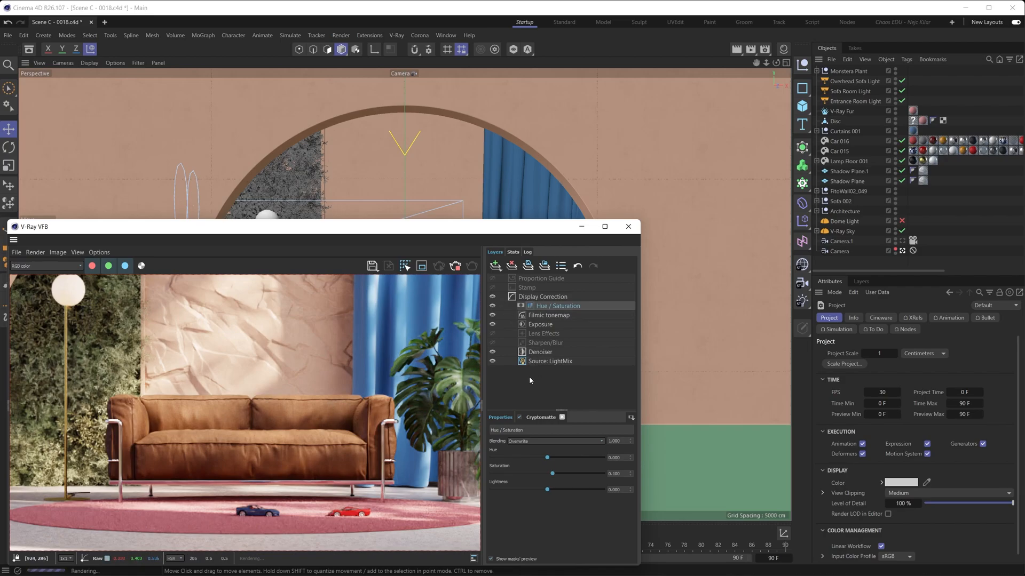
{"action": "mouse_move", "coordinate": [233, 397]}
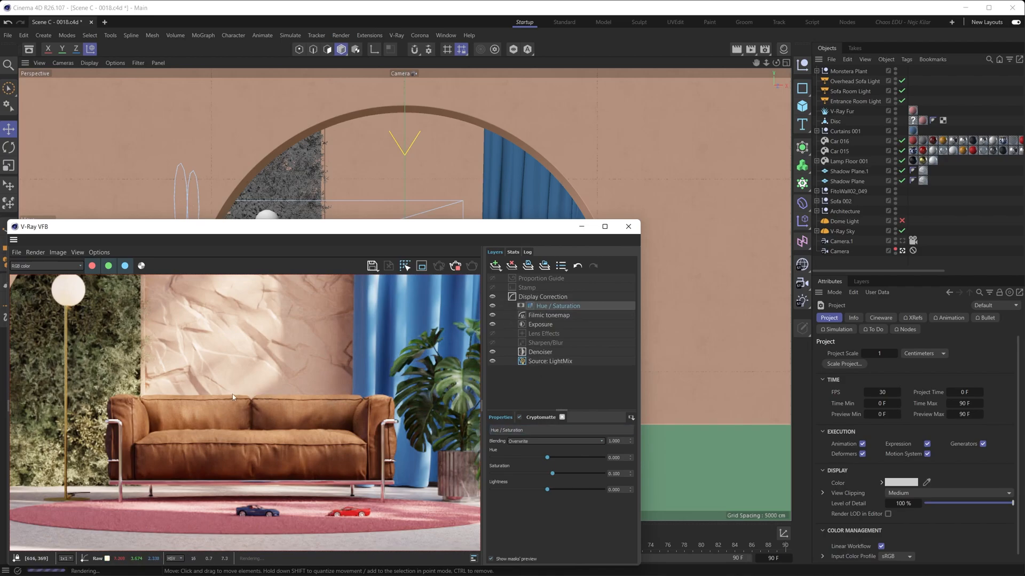
{"action": "left_click", "coordinate": [496, 266]}
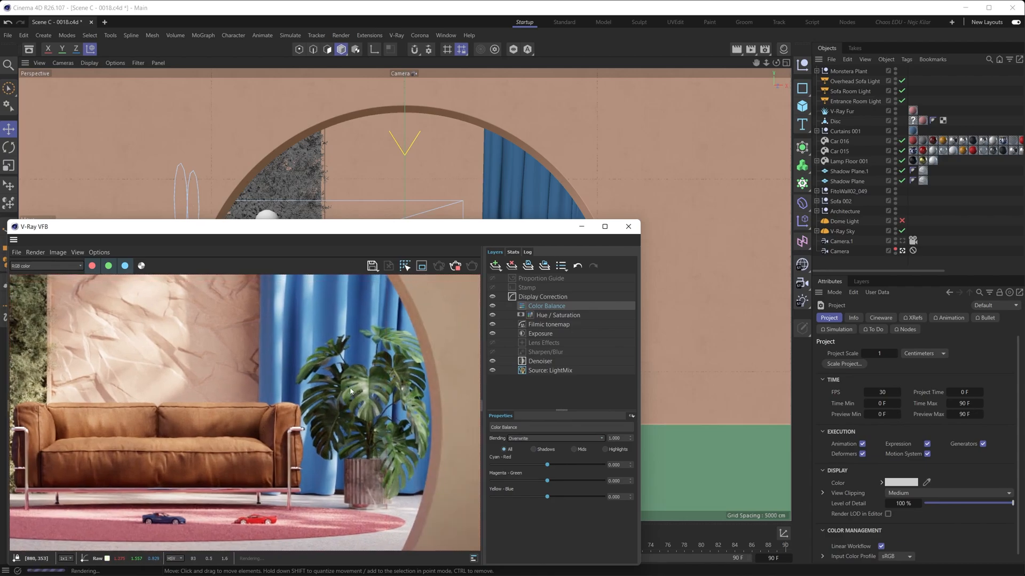
Mask the Color Balance layer with Cryptomatte, picking the monstera plant and previewing the mask
{"action": "left_click", "coordinate": [630, 417]}
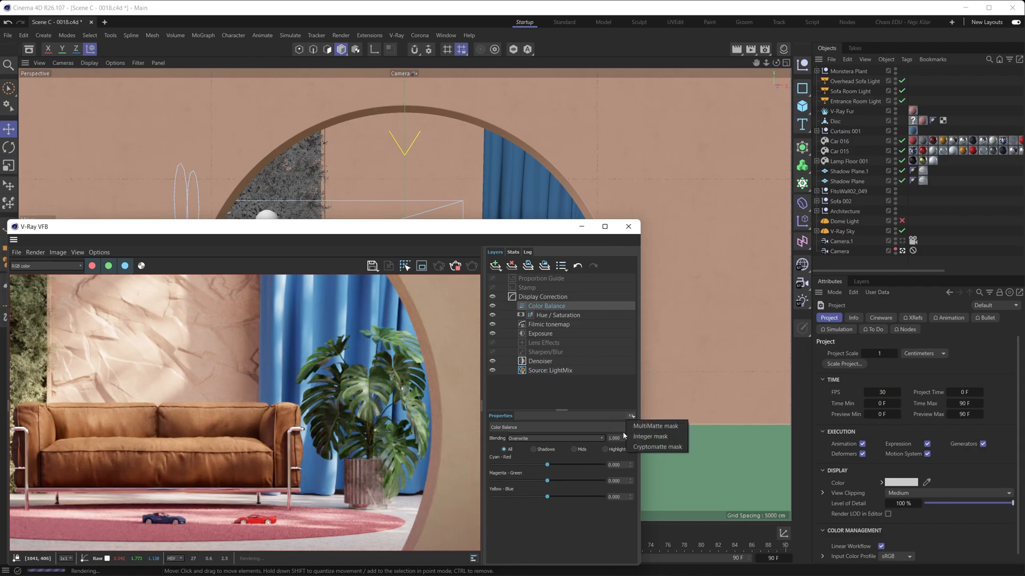
{"action": "left_click", "coordinate": [656, 446]}
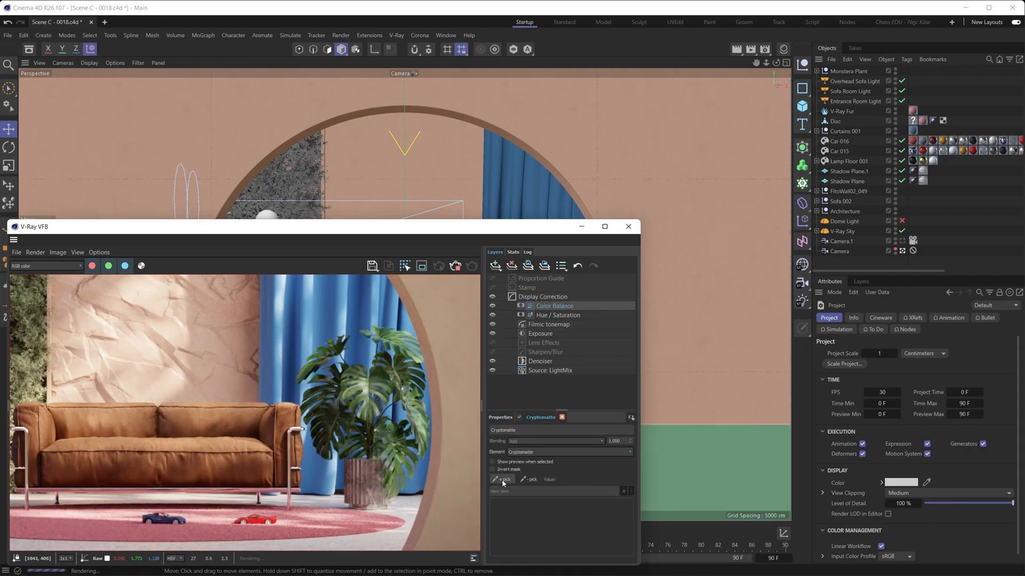
{"action": "left_click", "coordinate": [499, 480]}
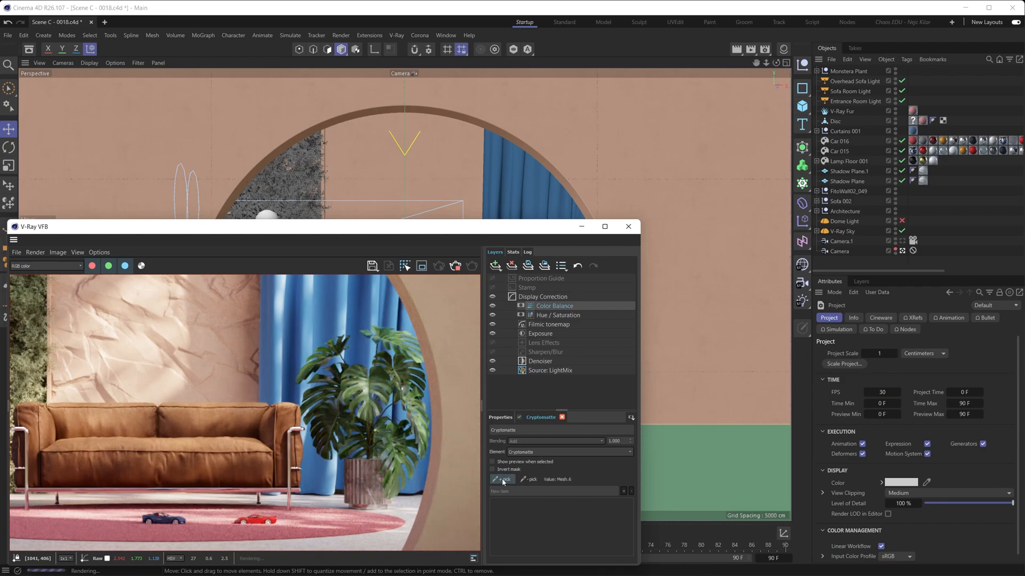
{"action": "left_click", "coordinate": [363, 386]}
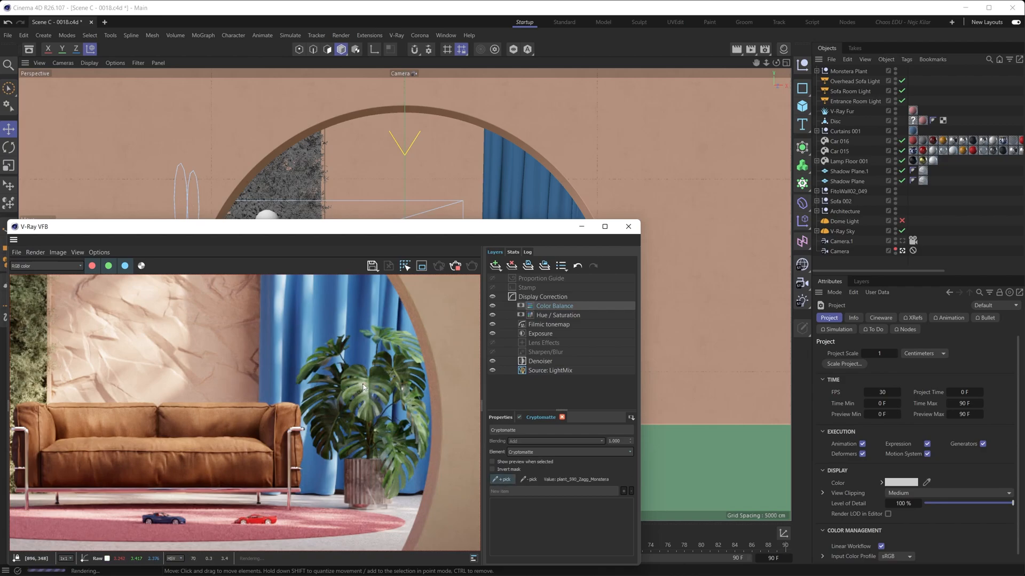
{"action": "left_click", "coordinate": [362, 385]}
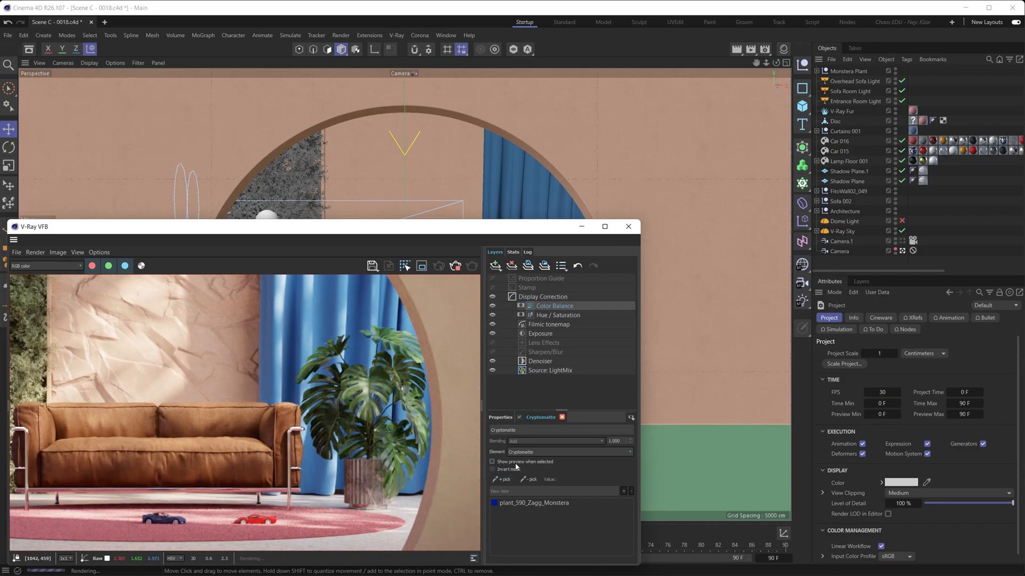
{"action": "left_click", "coordinate": [492, 461]}
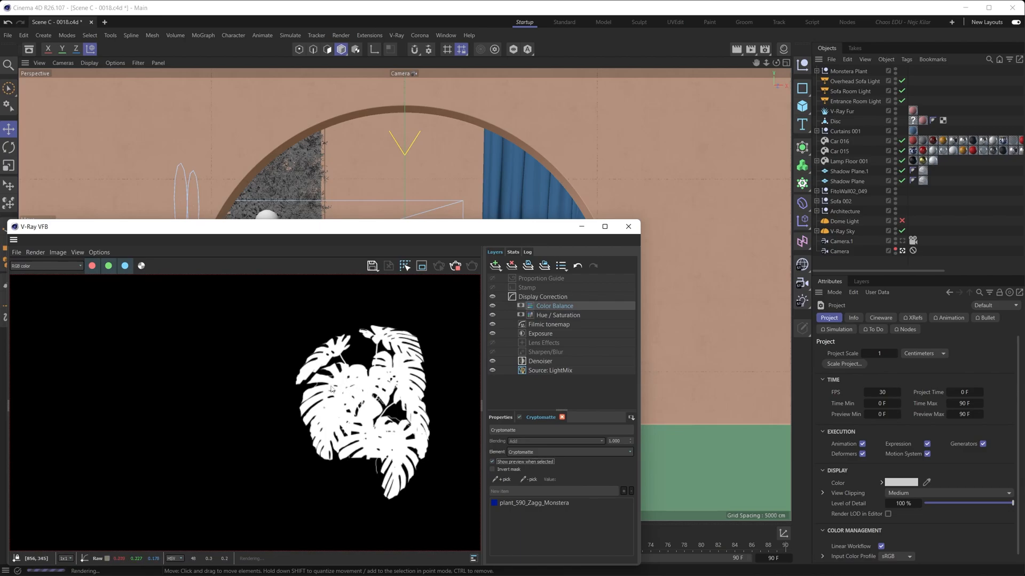
{"action": "mouse_move", "coordinate": [346, 390]}
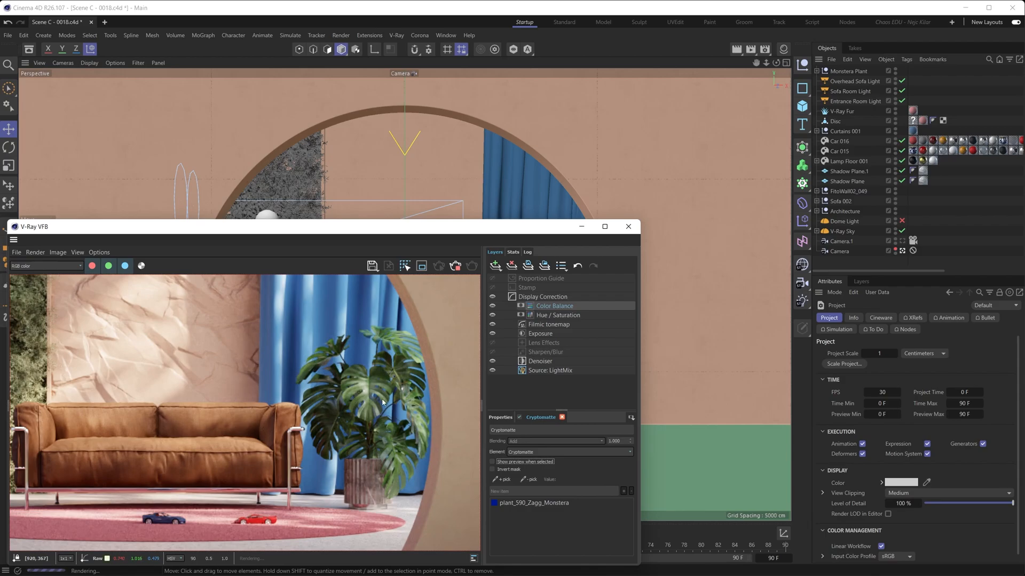
{"action": "left_click", "coordinate": [500, 417]}
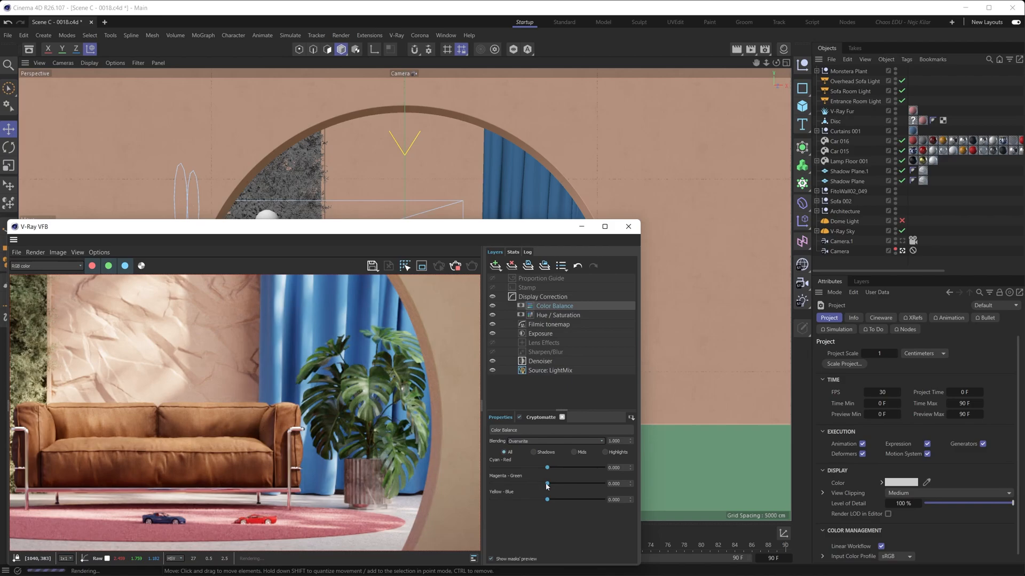
Shift the monstera's Magenta-Green balance toward green with a small Yellow-Blue tweak, then add another Hue/Saturation layer
{"action": "left_click_drag", "start_coordinate": [546, 485], "coordinate": [558, 485]}
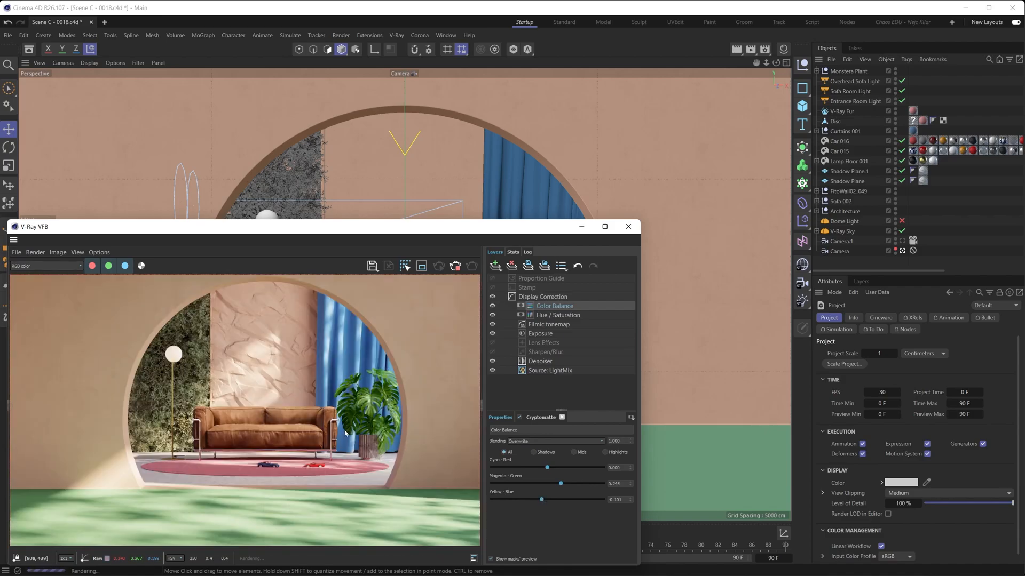
{"action": "left_click_drag", "start_coordinate": [541, 499], "coordinate": [545, 499]}
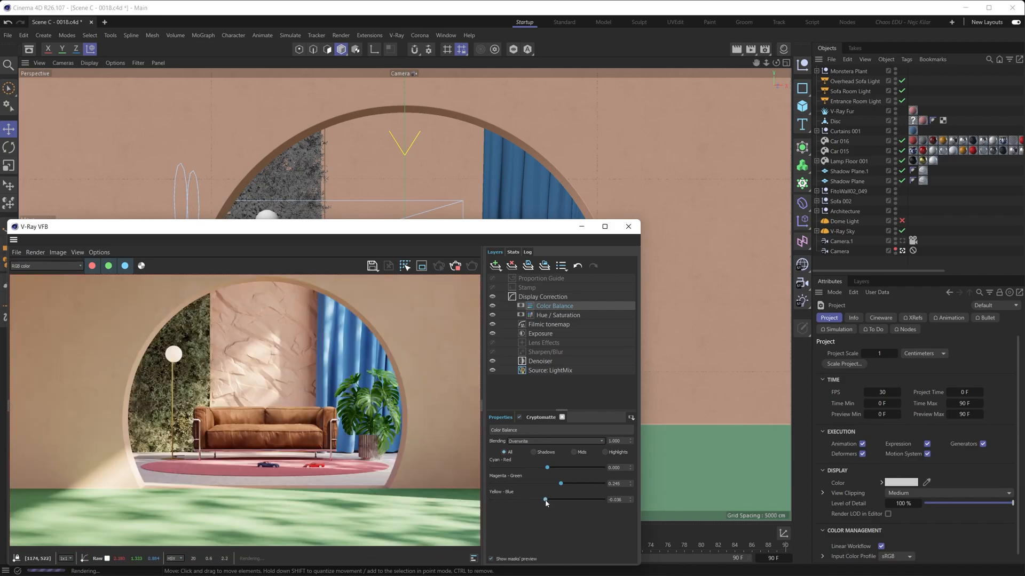
{"action": "left_click_drag", "start_coordinate": [560, 484], "coordinate": [558, 484]}
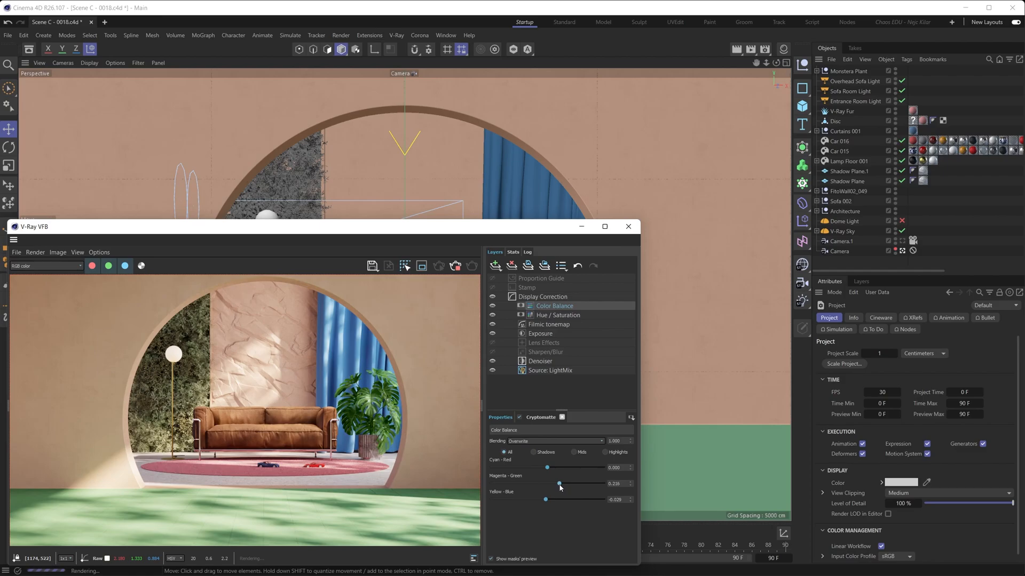
{"action": "left_click_drag", "start_coordinate": [558, 484], "coordinate": [559, 483]}
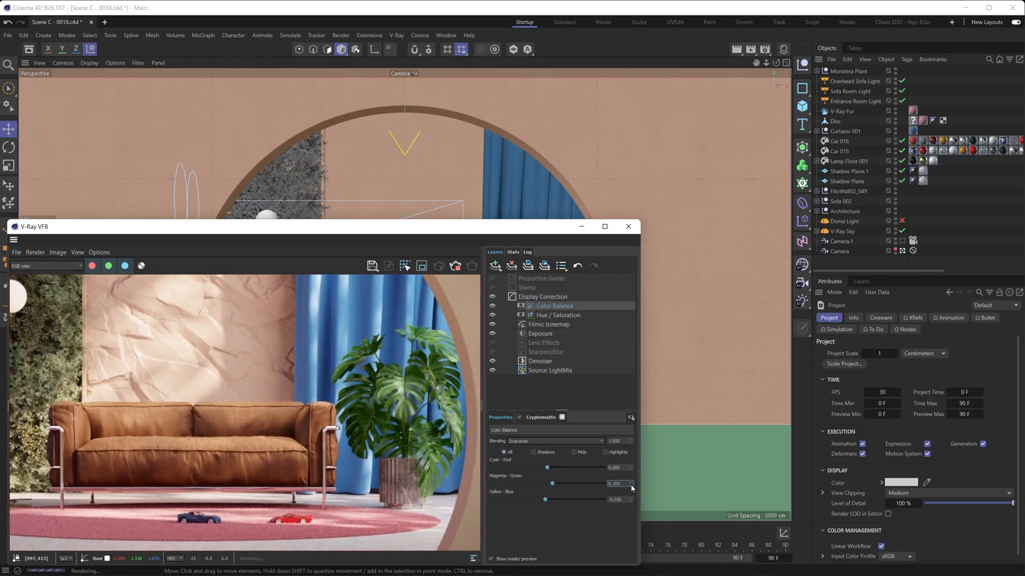
{"action": "left_click", "coordinate": [614, 484]}
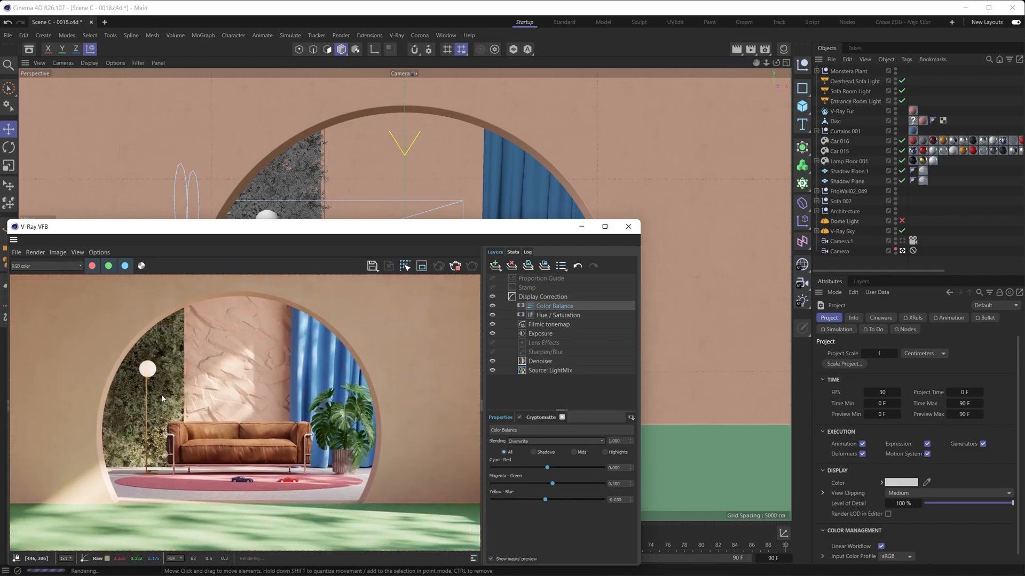
{"action": "left_click", "coordinate": [495, 266]}
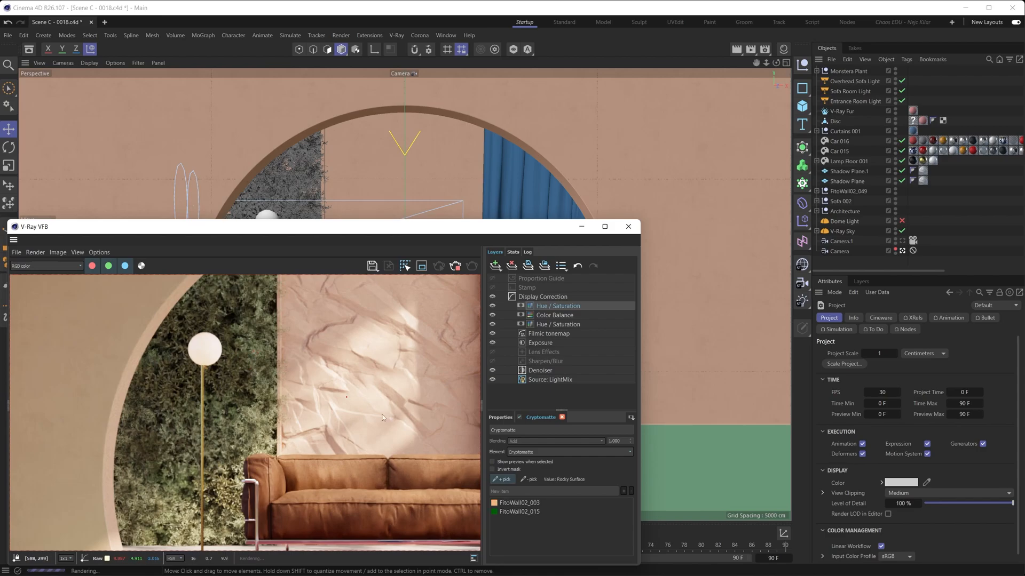
Pick the FitoWall plant-wall pieces into the Cryptomatte mask and toggle the mask preview
{"action": "left_click", "coordinate": [492, 462]}
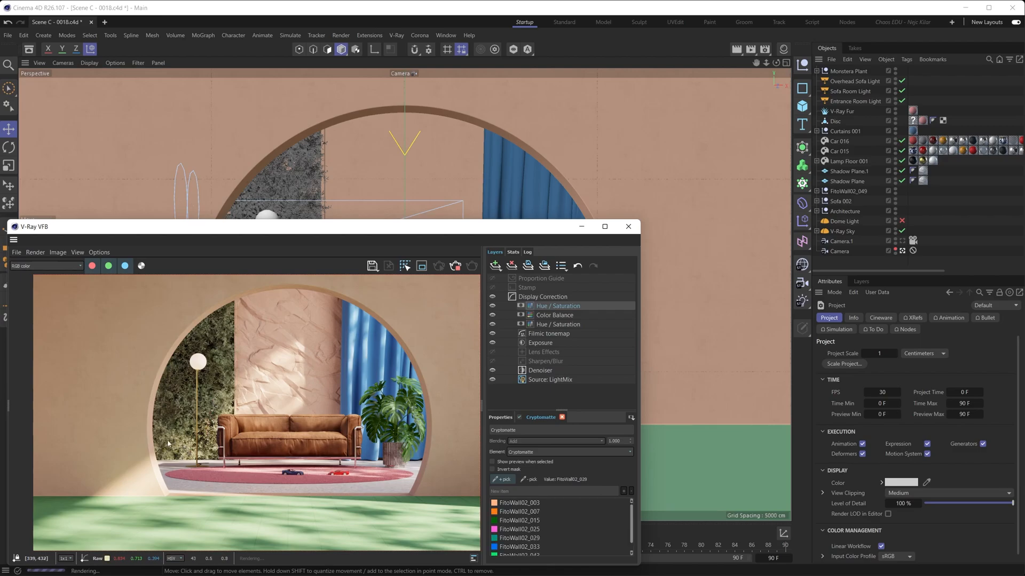
{"action": "mouse_move", "coordinate": [181, 384]}
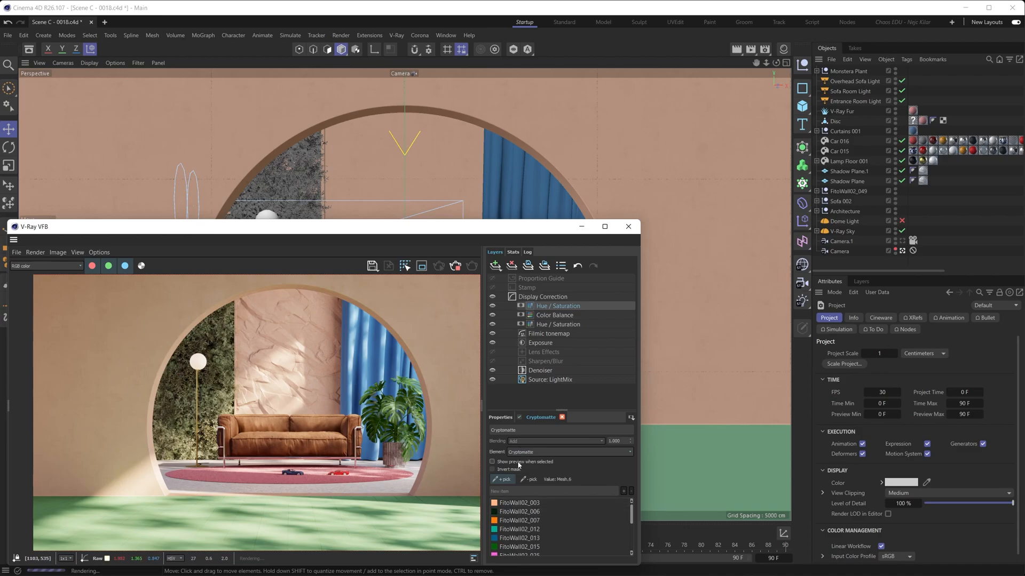
{"action": "left_click", "coordinate": [492, 462]}
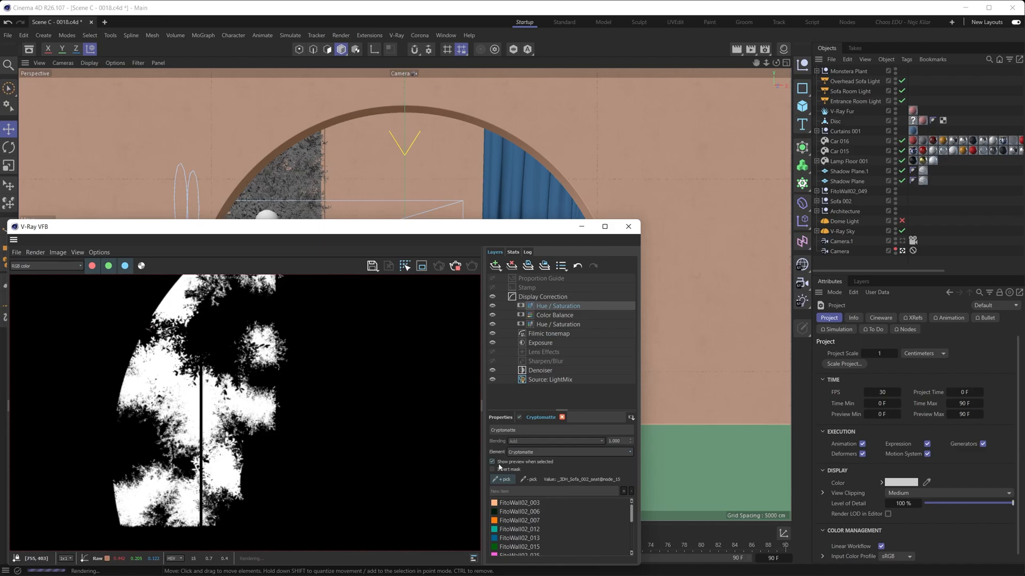
{"action": "left_click", "coordinate": [144, 431]}
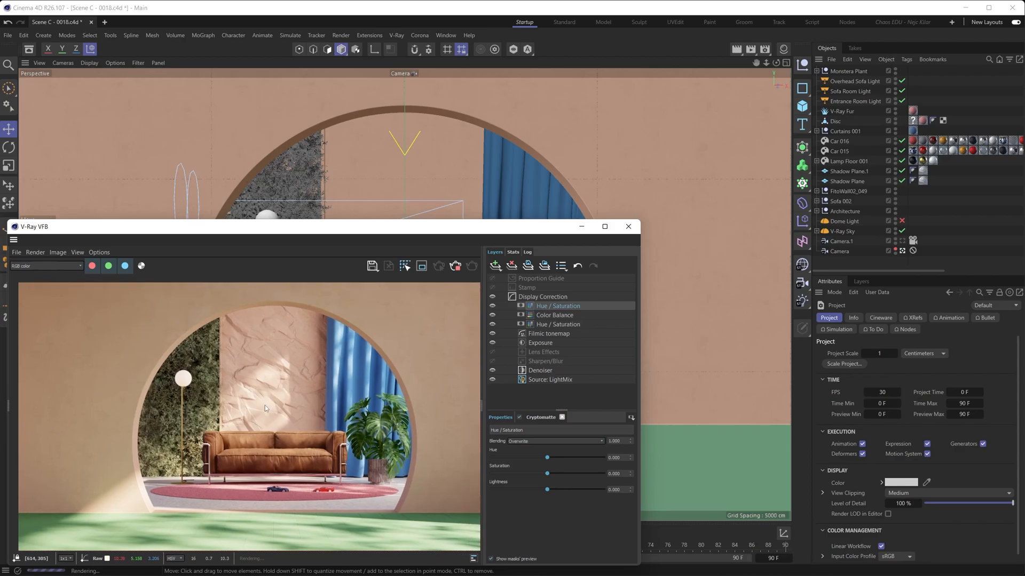
Drag the plant wall's Saturation to 0.100 and its Hue to 20.000
{"action": "left_click_drag", "start_coordinate": [546, 473], "coordinate": [555, 472]}
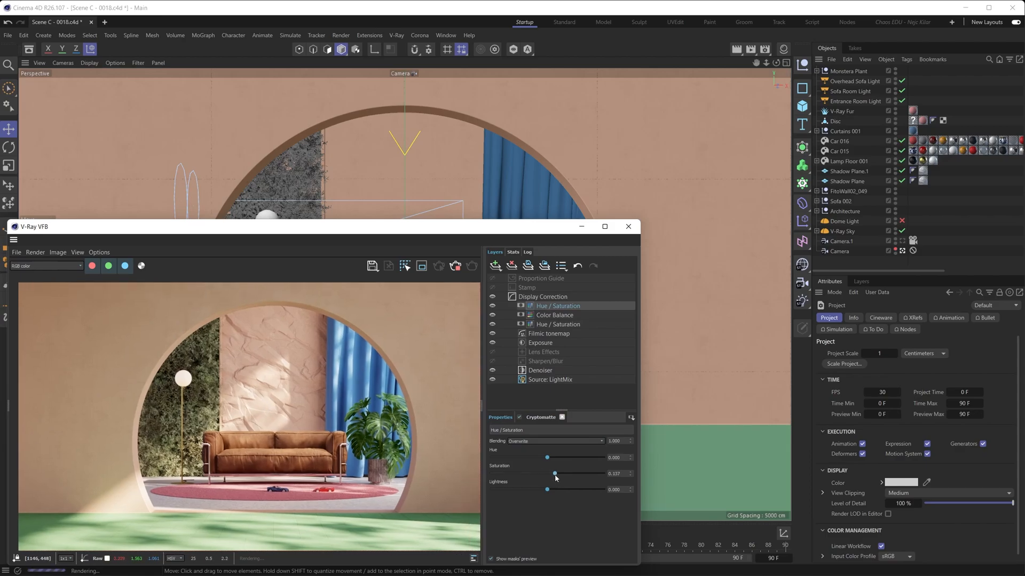
{"action": "left_click_drag", "start_coordinate": [555, 473], "coordinate": [552, 473]}
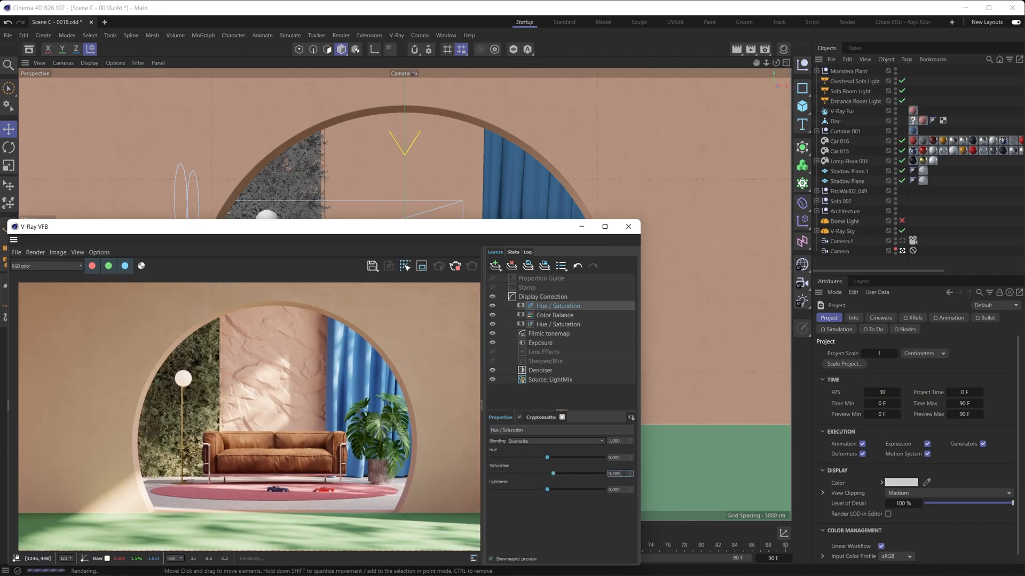
{"action": "left_click_drag", "start_coordinate": [547, 458], "coordinate": [550, 457]}
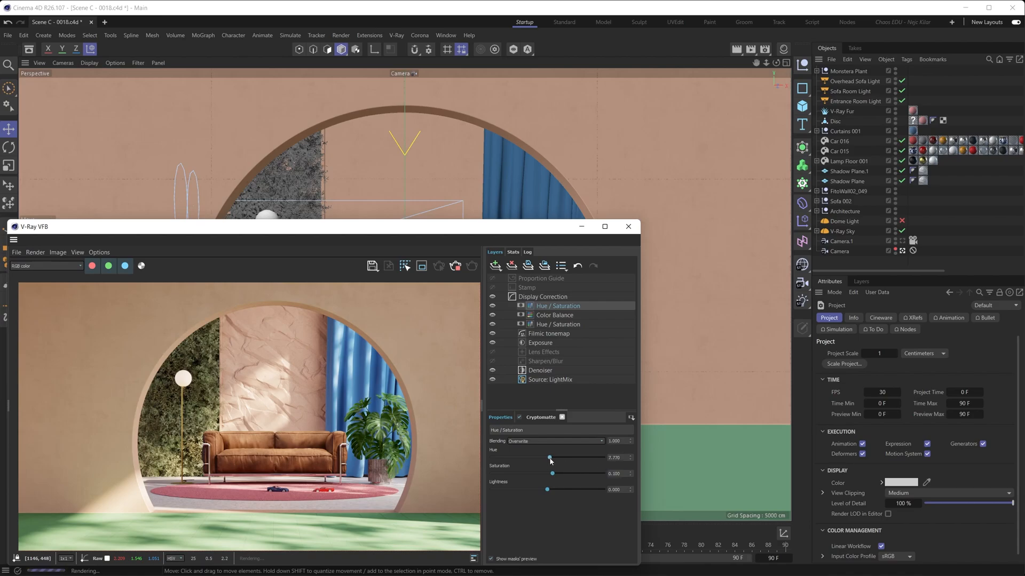
{"action": "left_click_drag", "start_coordinate": [550, 458], "coordinate": [555, 458]}
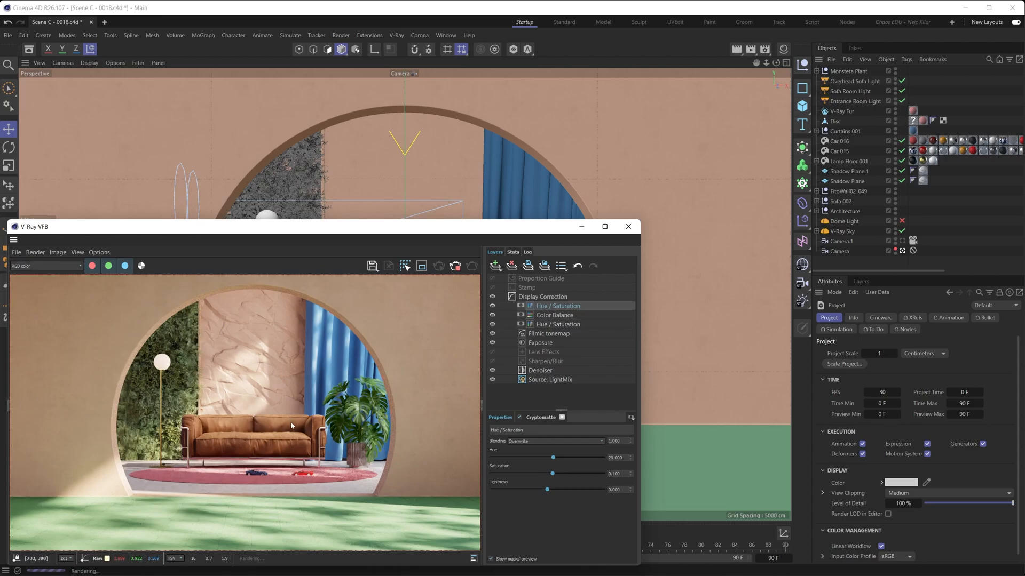
{"action": "mouse_move", "coordinate": [280, 413]}
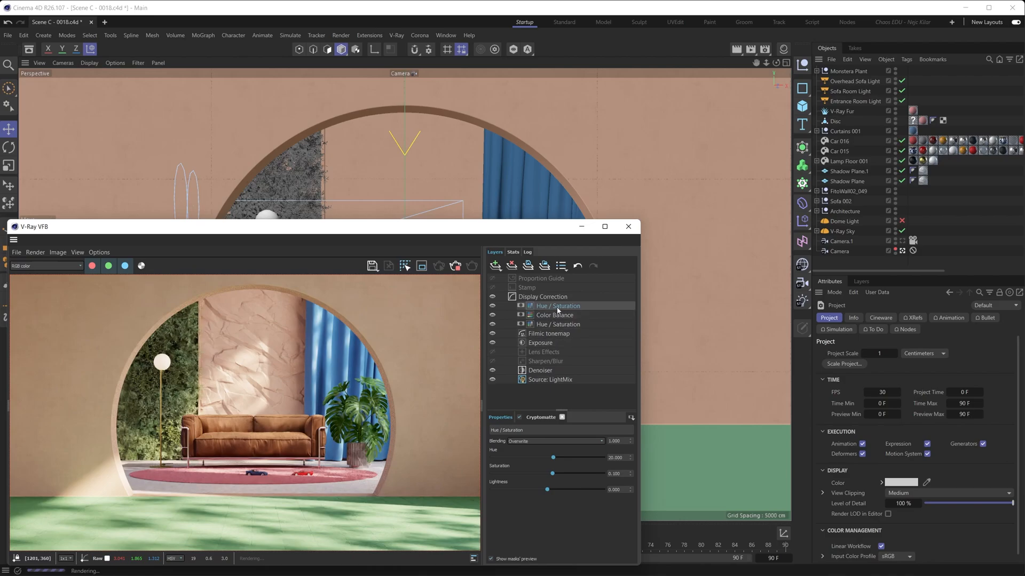
Select the plant wall layer's Cryptomatte mask and toggle its preview on then off to check coverage
{"action": "left_click", "coordinate": [540, 418]}
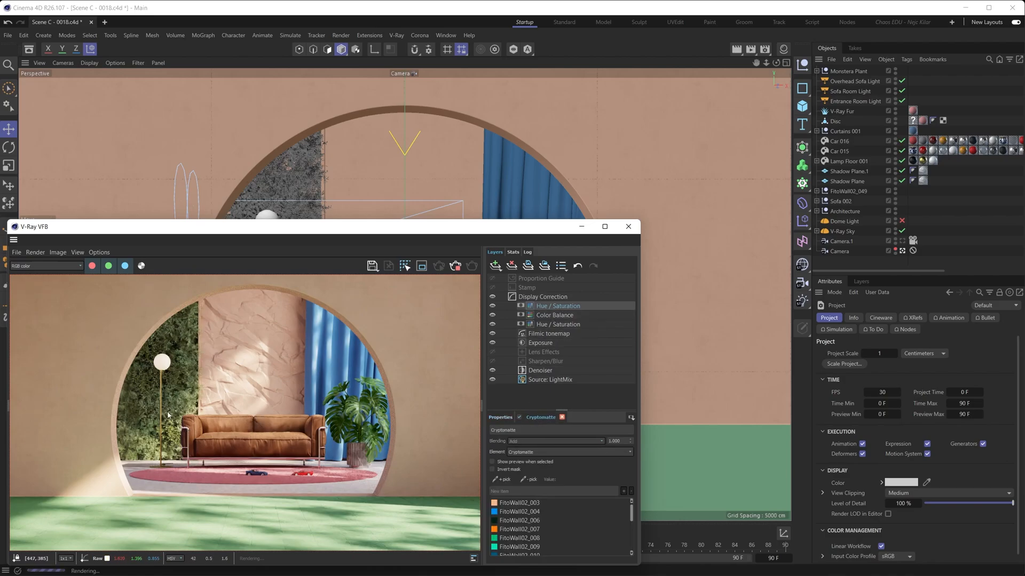
{"action": "left_click", "coordinate": [492, 461]}
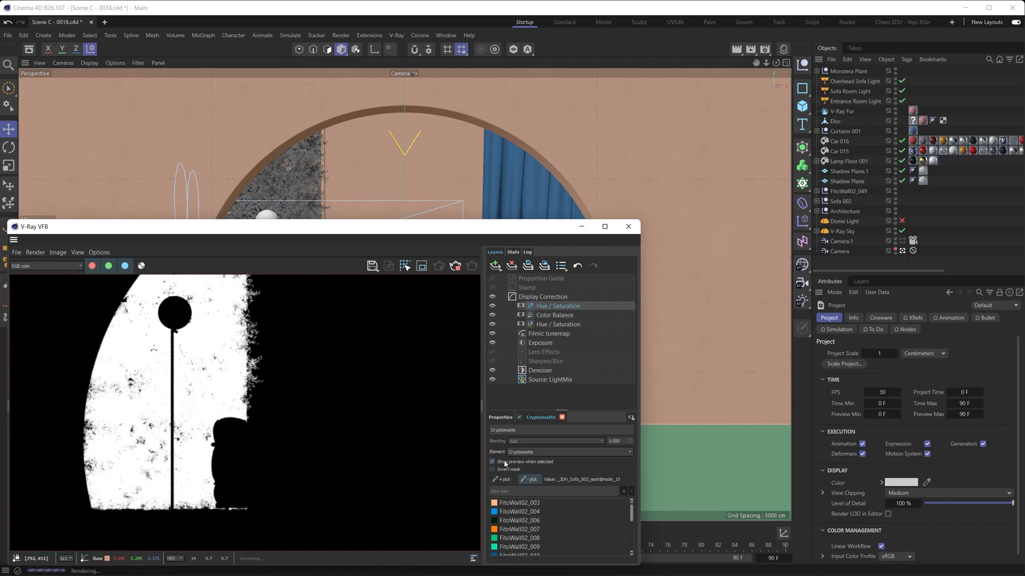
{"action": "left_click", "coordinate": [492, 461]}
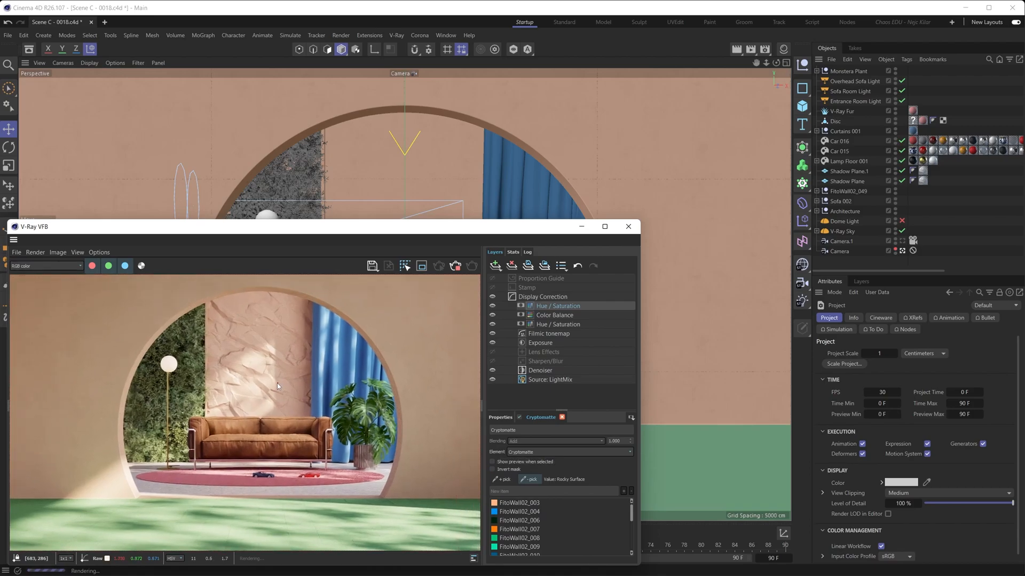